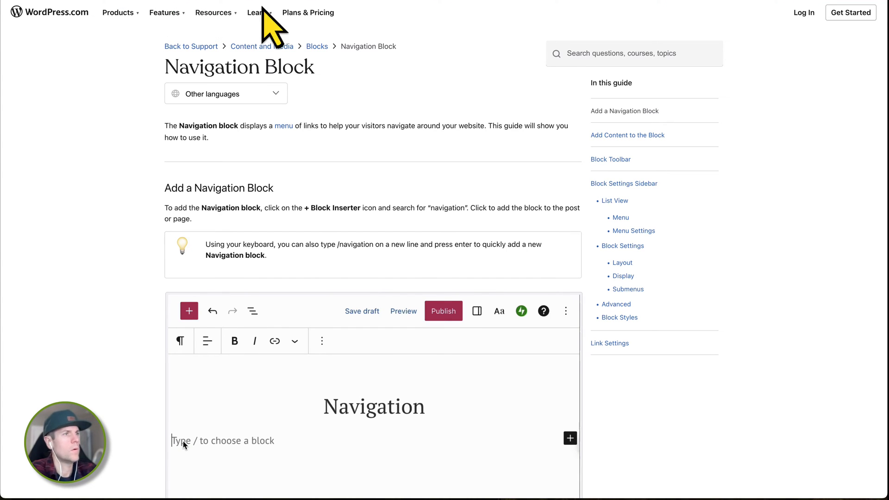
- Try repeatedly to reach the navigation settings by entering '/navigation' before heading to the dashboard pages list
text(/navigation)
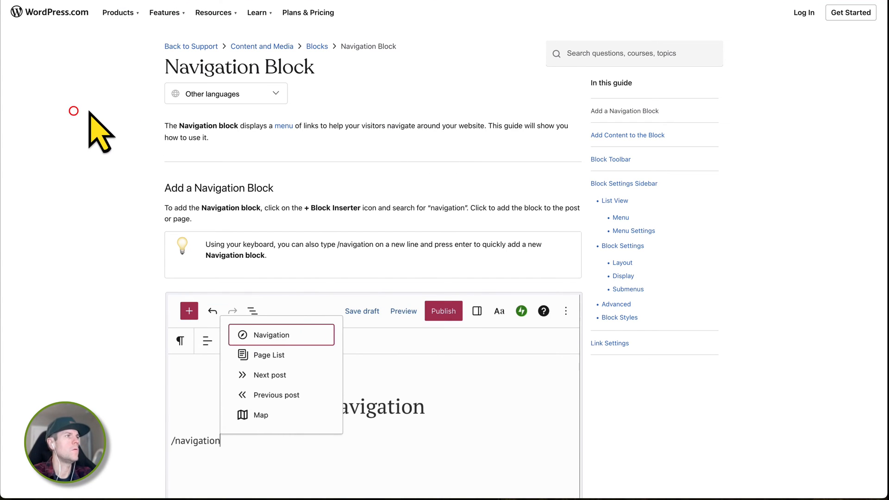
click(272, 334)
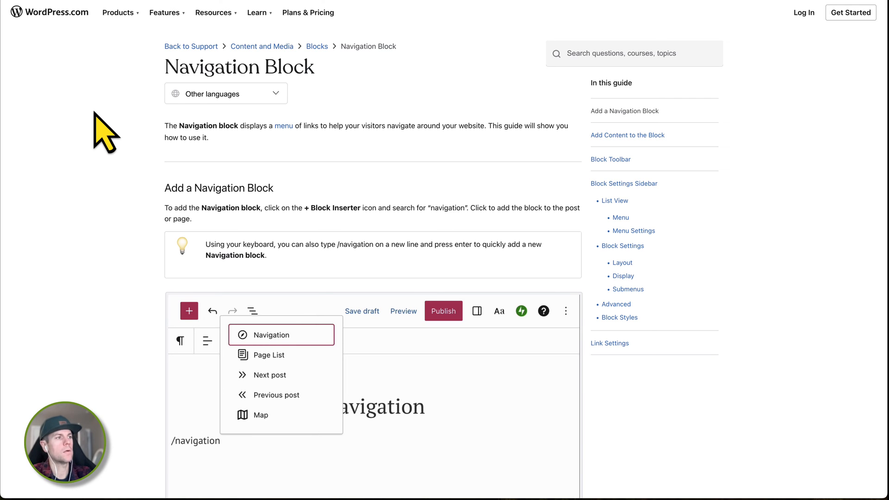
click(271, 334)
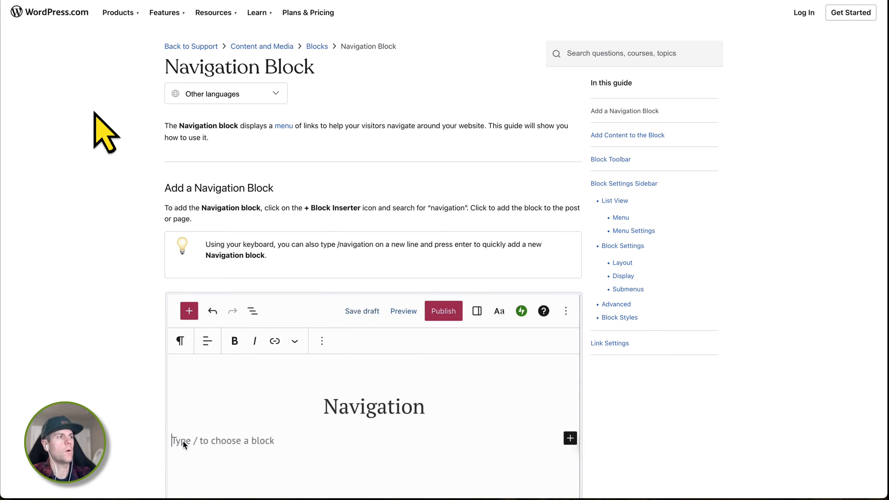
text(/nav)
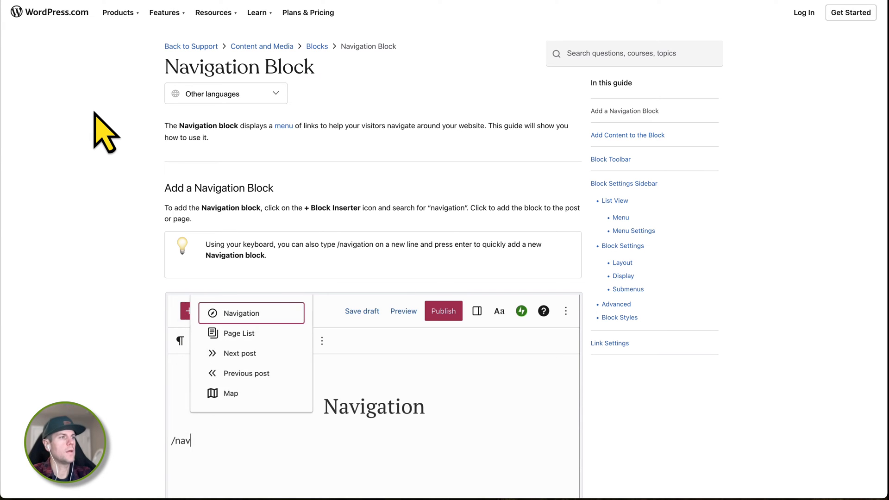
text(igation)
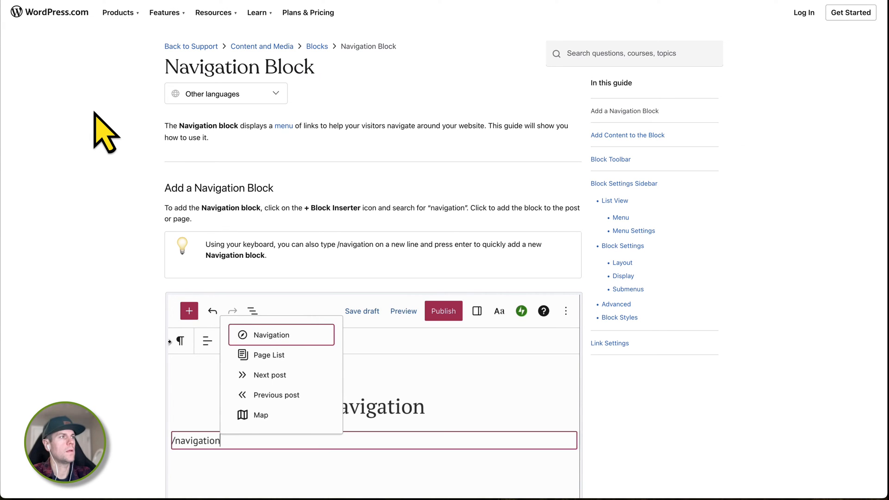
click(272, 336)
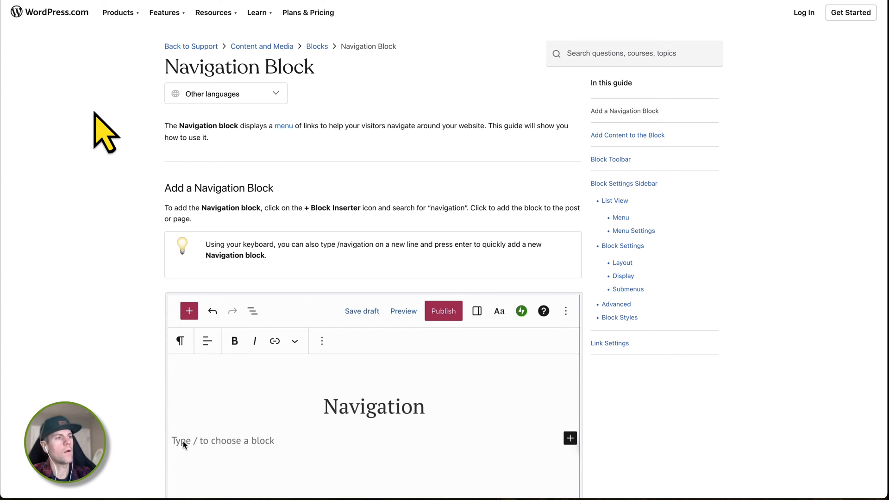
text(/naviga)
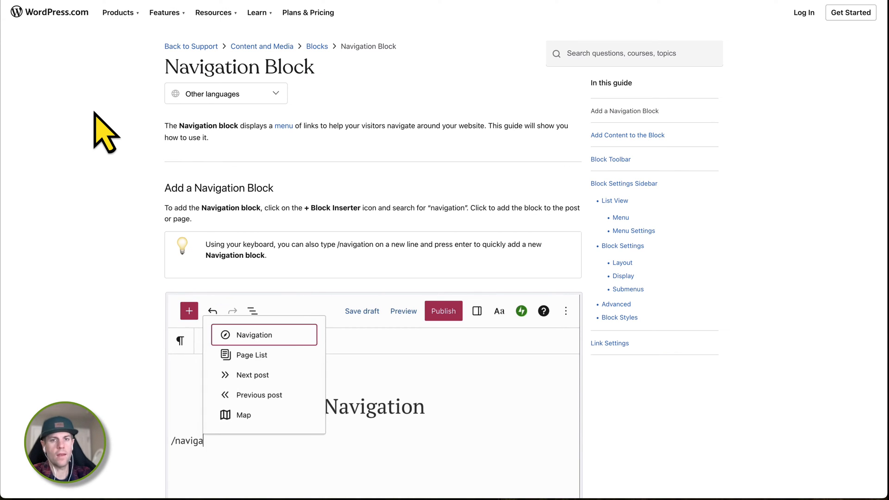
click(256, 335)
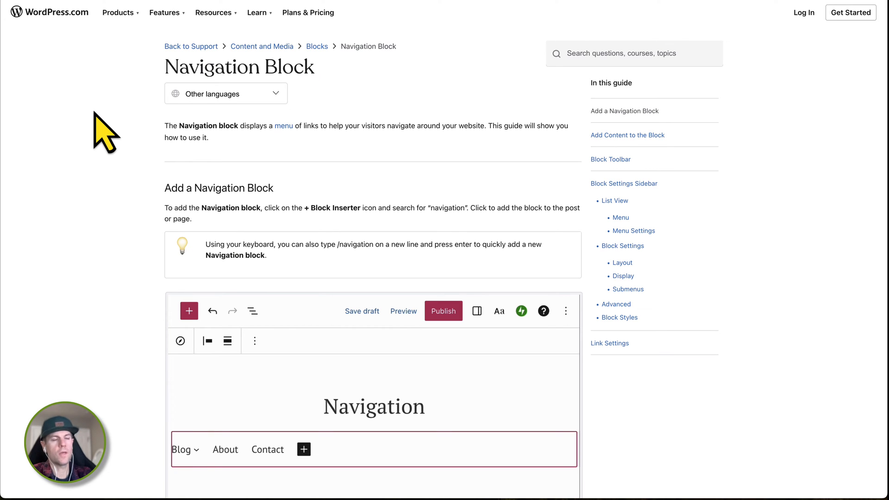
click(188, 311)
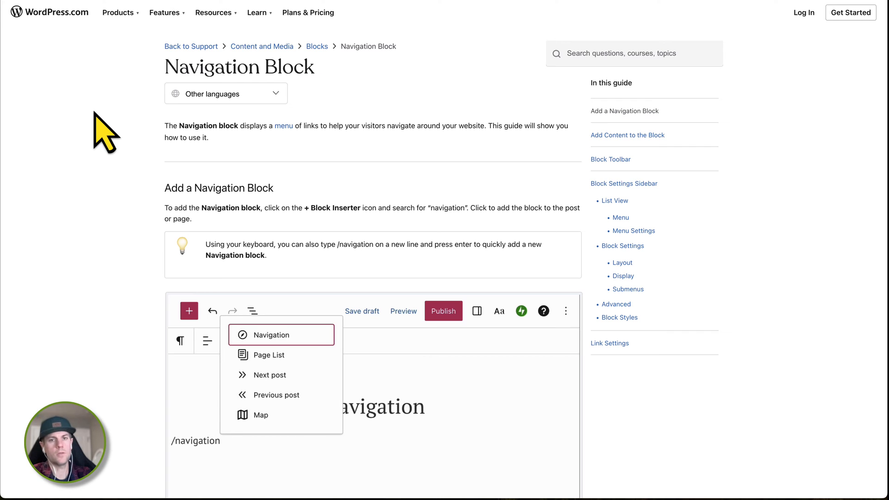
click(271, 334)
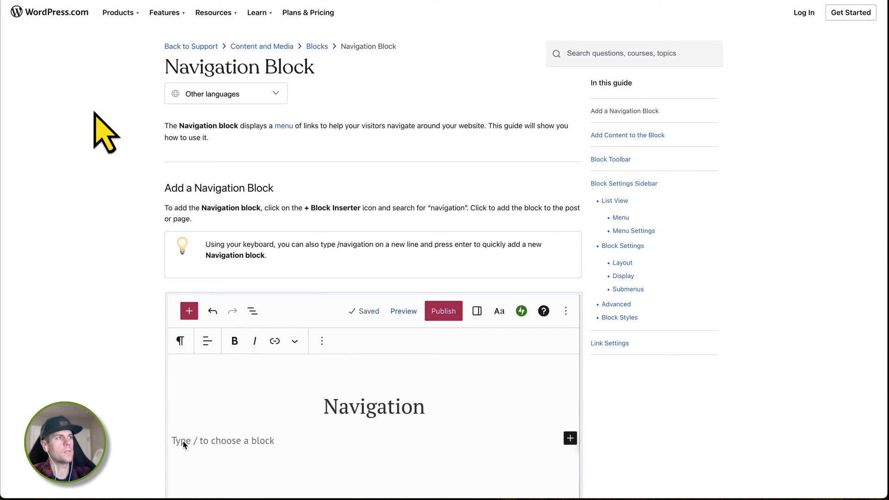
text(/navigation)
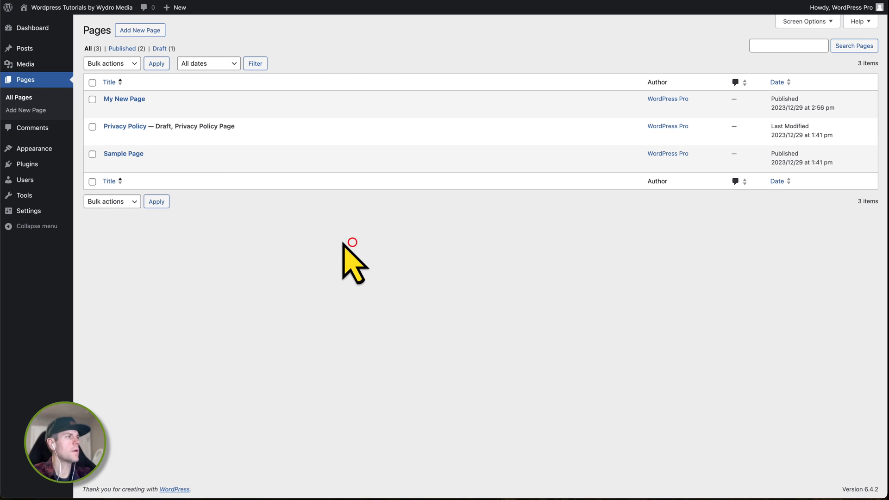
mouse_move(264, 238)
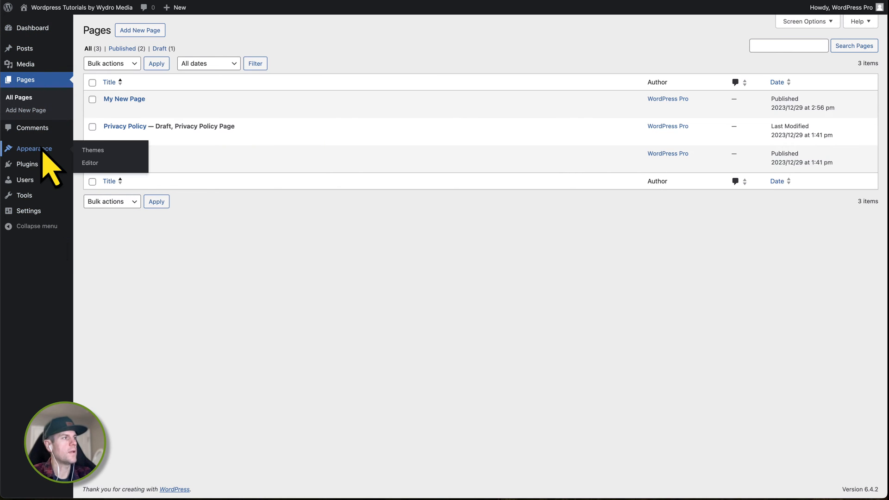
mouse_move(90, 163)
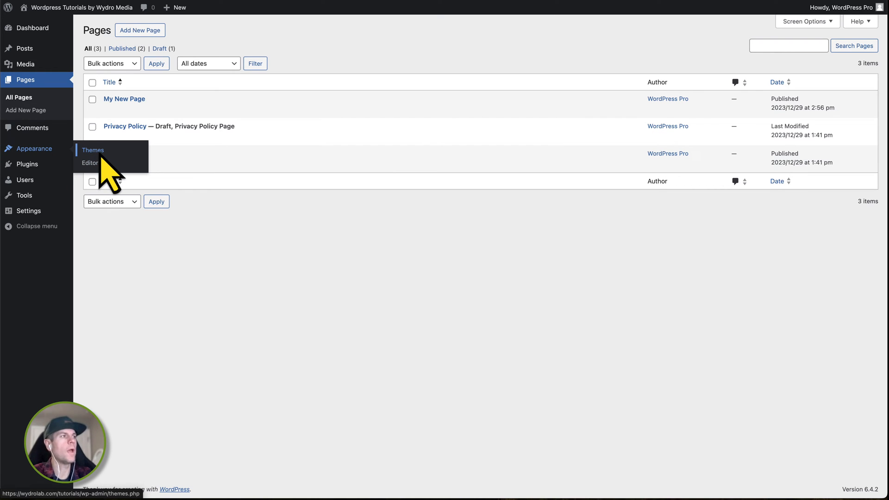
mouse_move(90, 163)
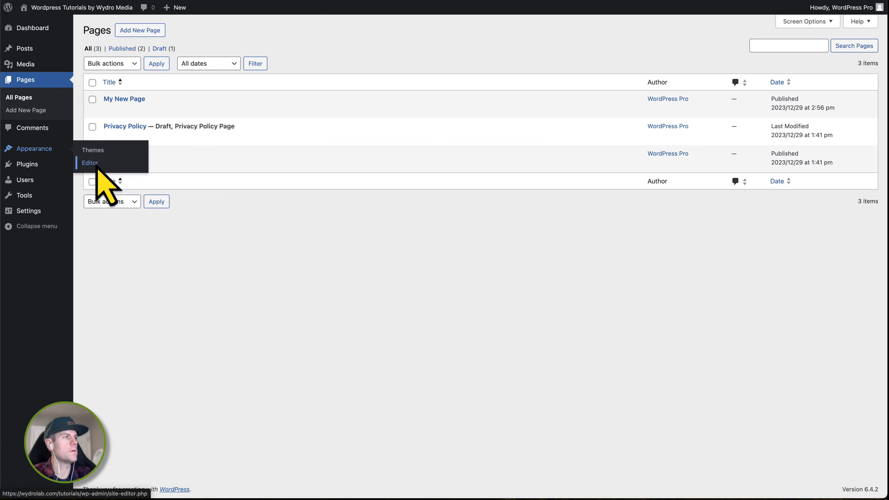
- Launch the Site Editor from Appearance to reach the Design overview with the homepage preview
click(90, 163)
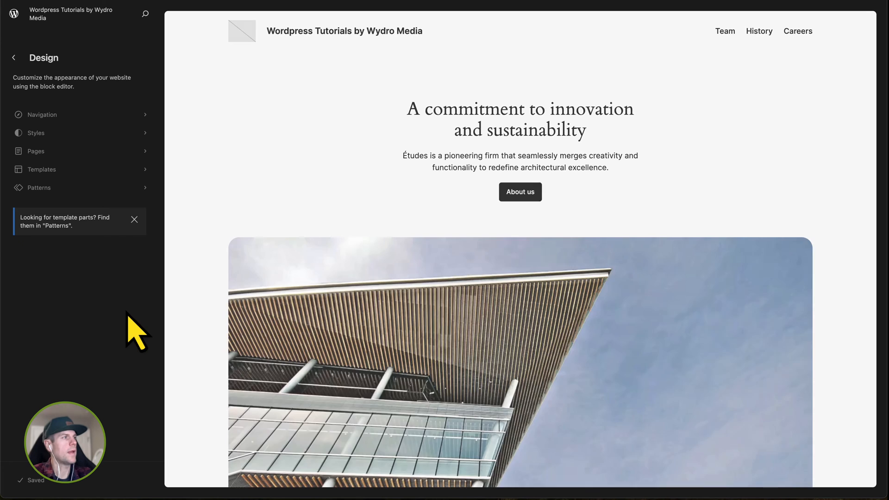
click(39, 188)
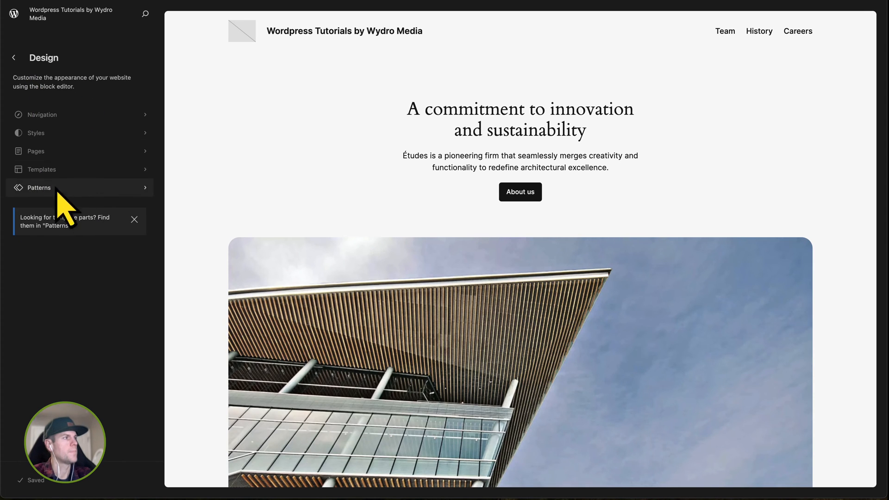
mouse_move(48, 132)
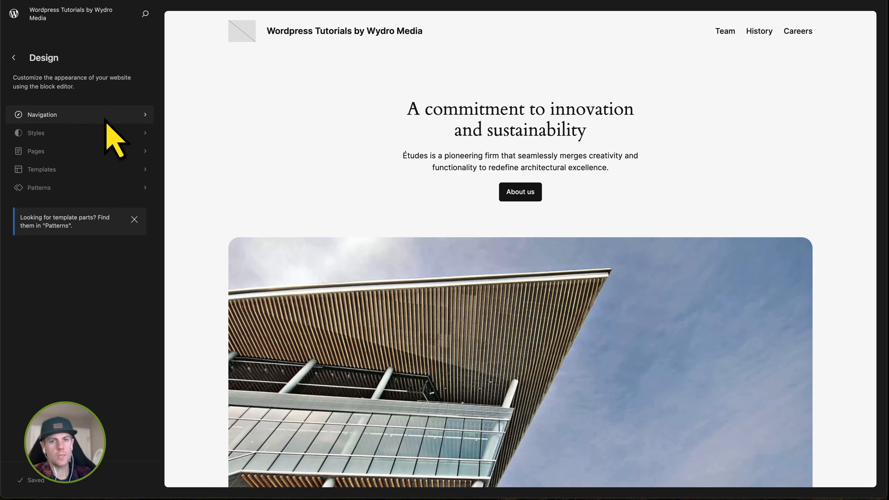
mouse_move(74, 136)
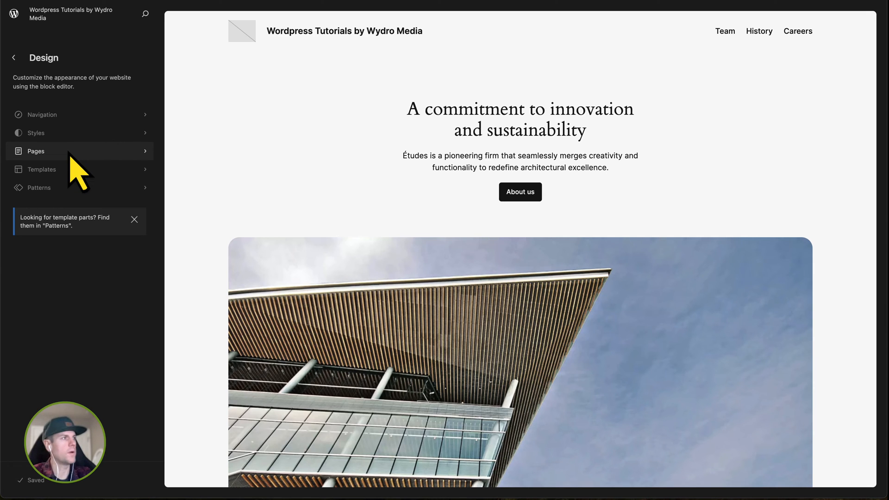
mouse_move(56, 169)
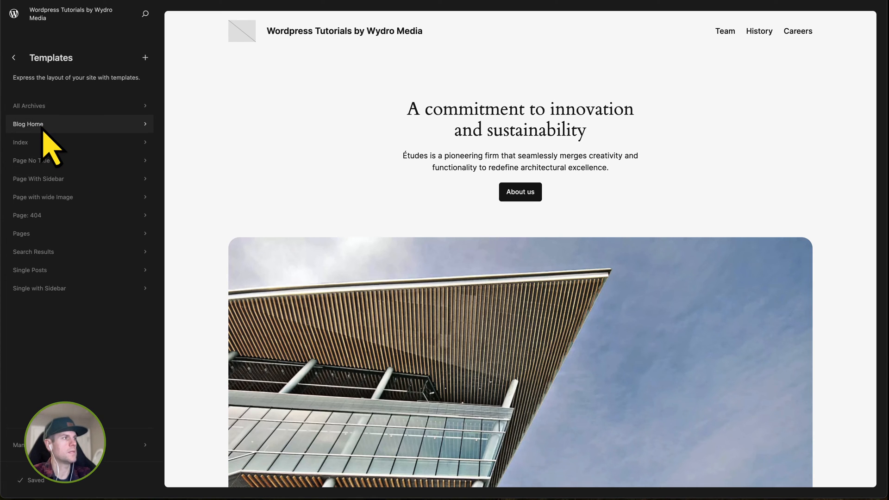
- Inspect the Index and Page: 404 templates, then go back to the Design overview
click(21, 143)
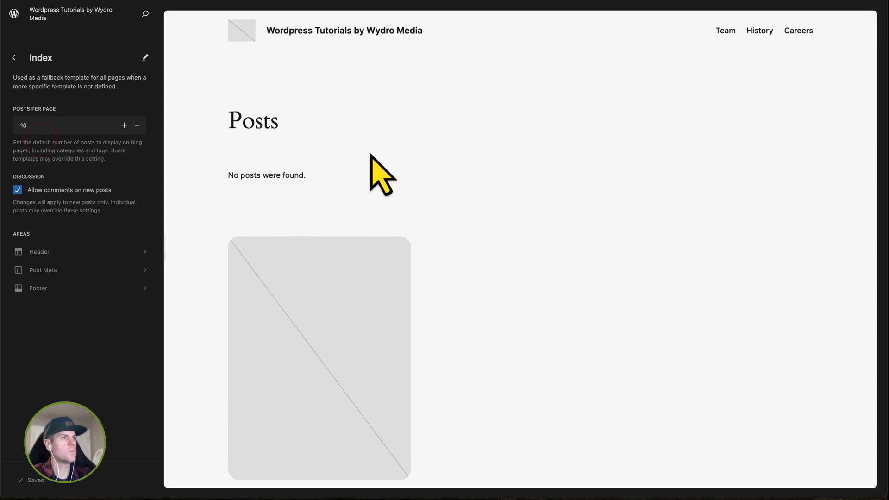
scroll(down, 3)
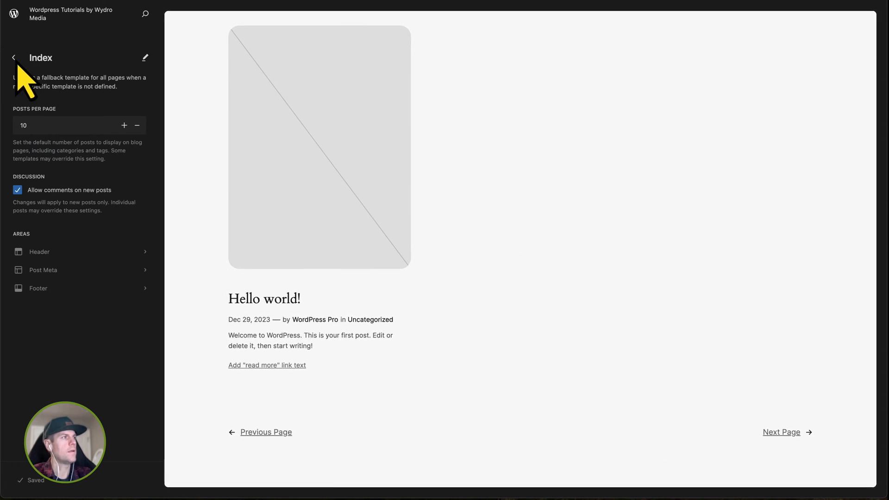
click(13, 57)
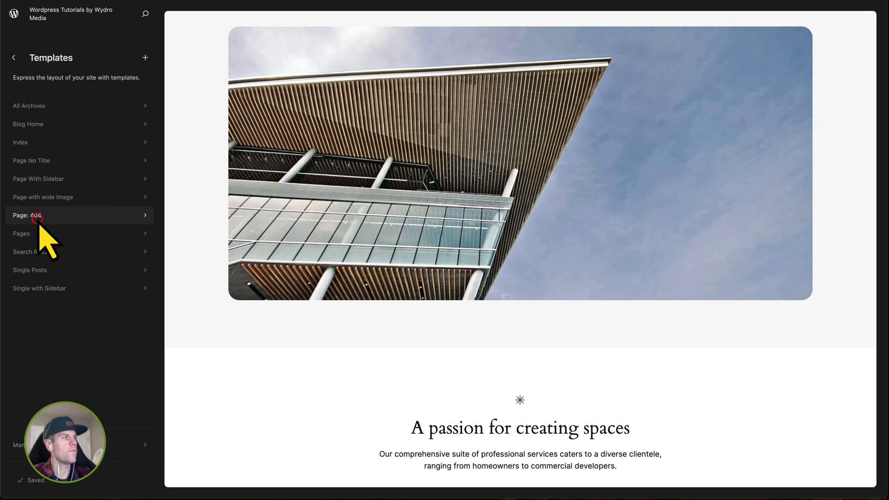
click(26, 215)
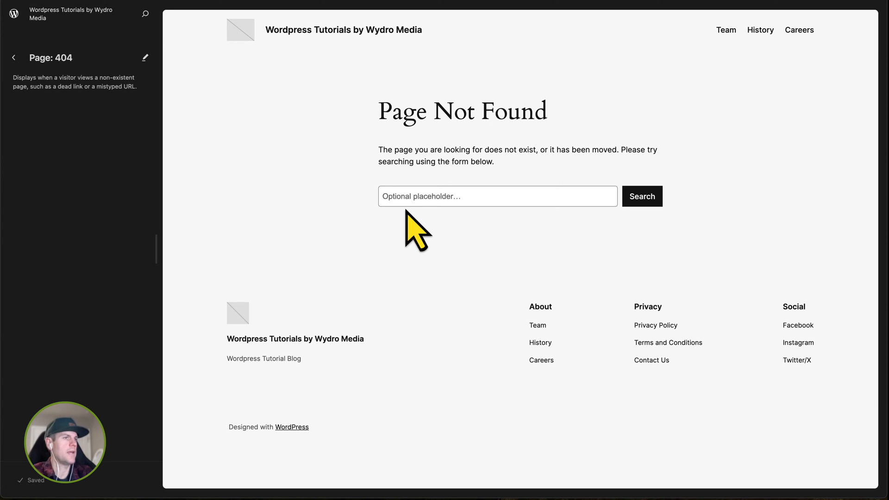
mouse_move(647, 165)
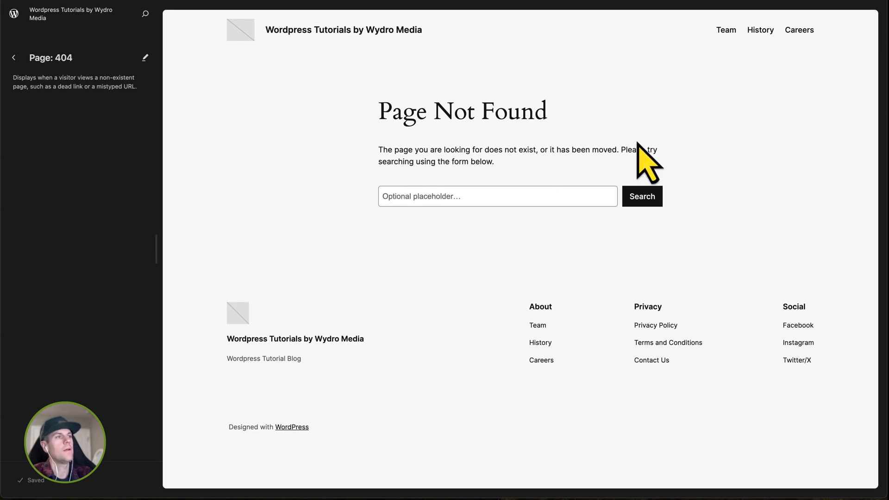
mouse_move(37, 116)
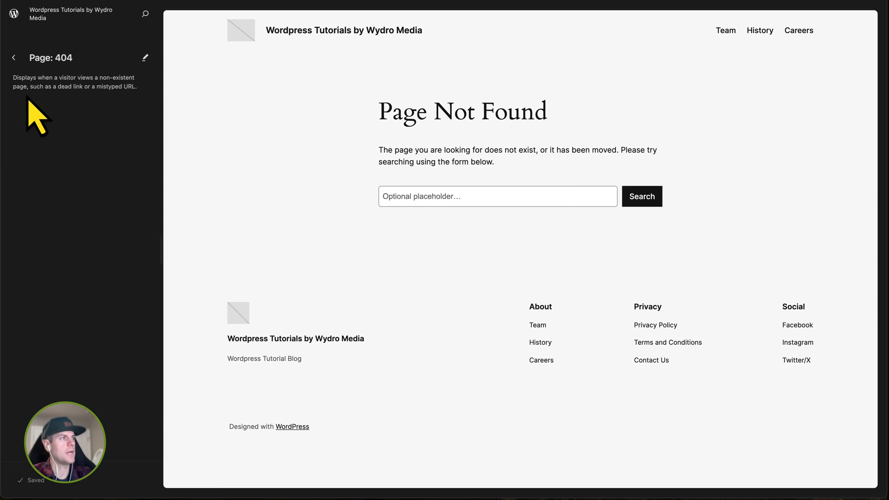
click(13, 58)
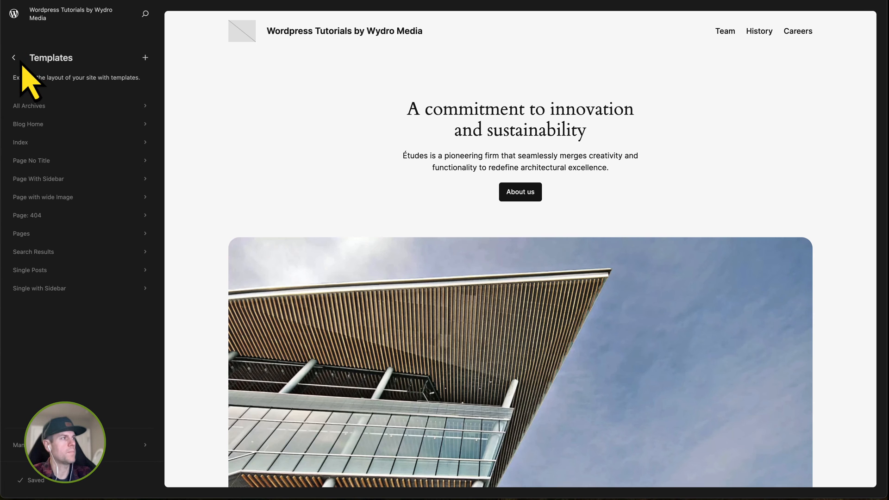
mouse_move(22, 90)
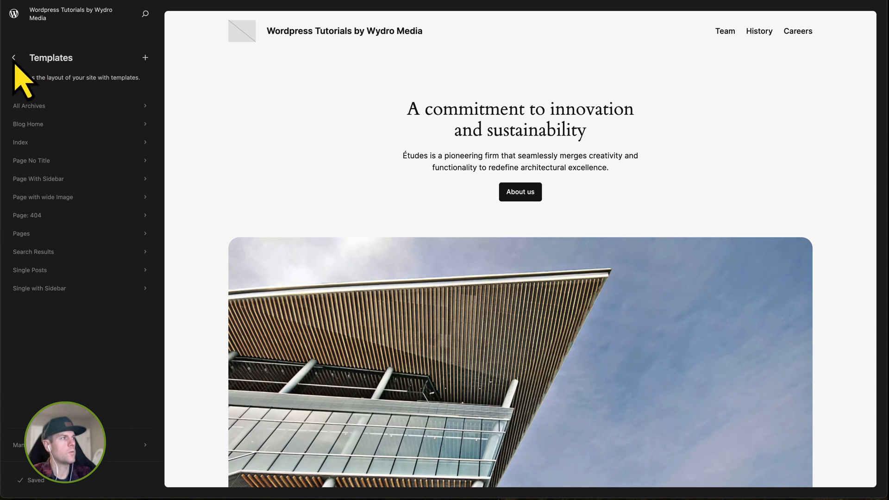
click(14, 57)
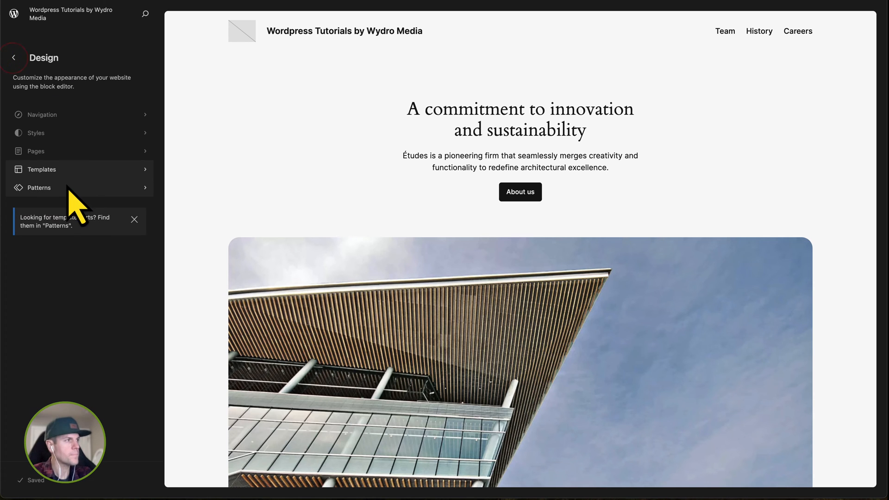
click(39, 187)
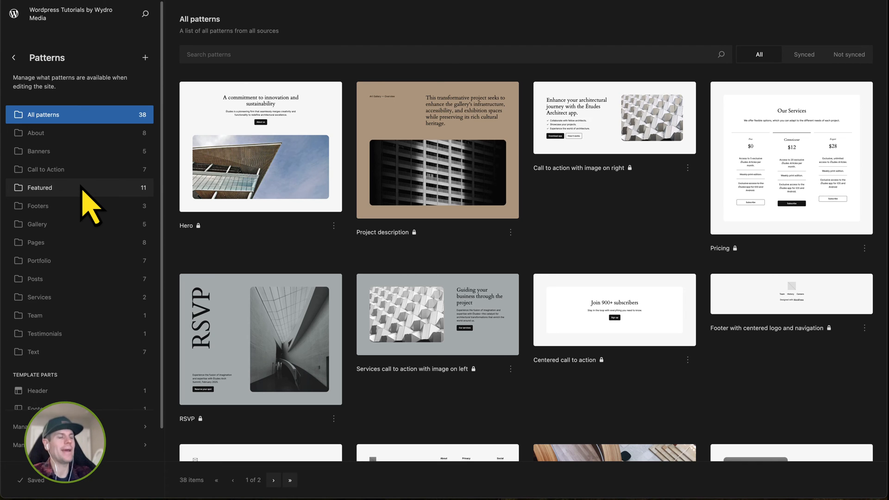
mouse_move(191, 146)
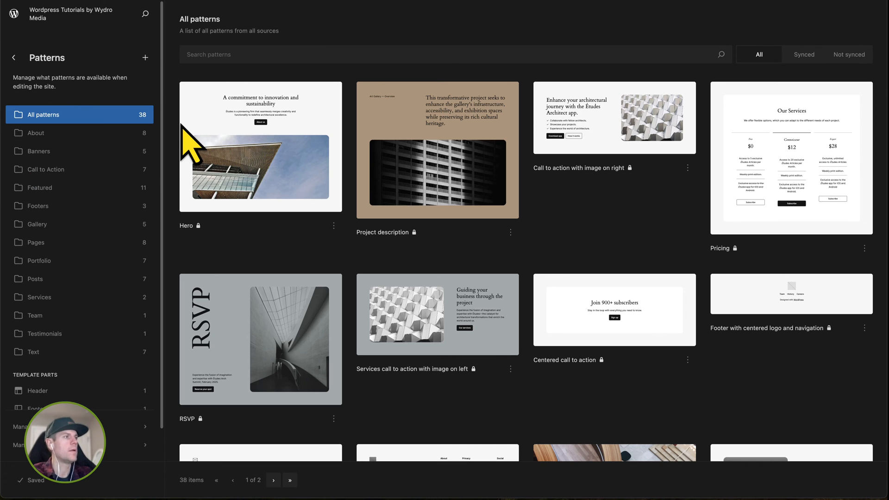
mouse_move(224, 187)
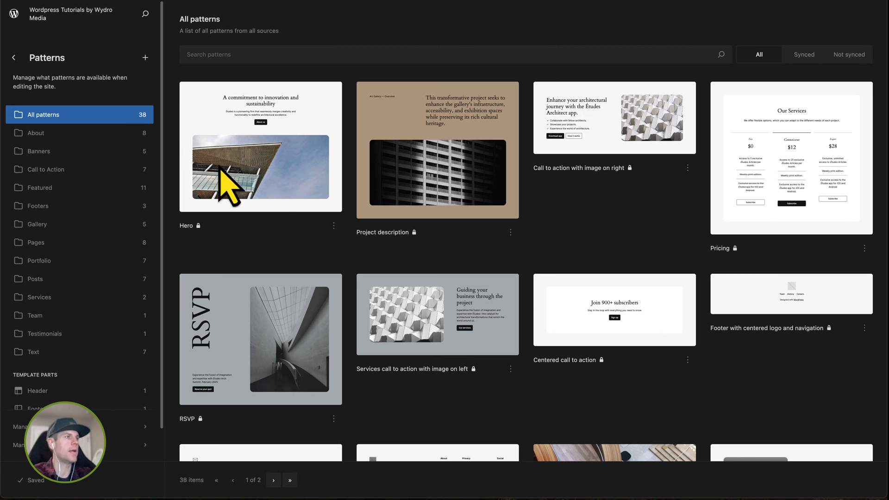
mouse_move(470, 130)
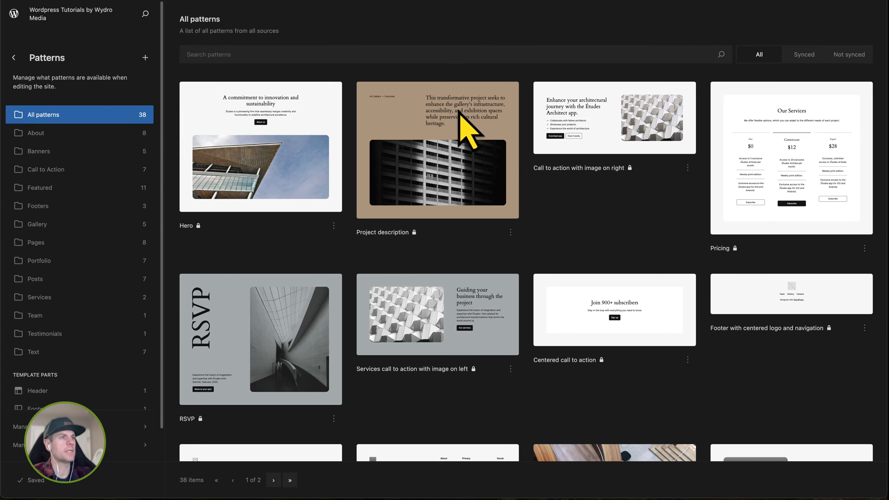
scroll(down, 3)
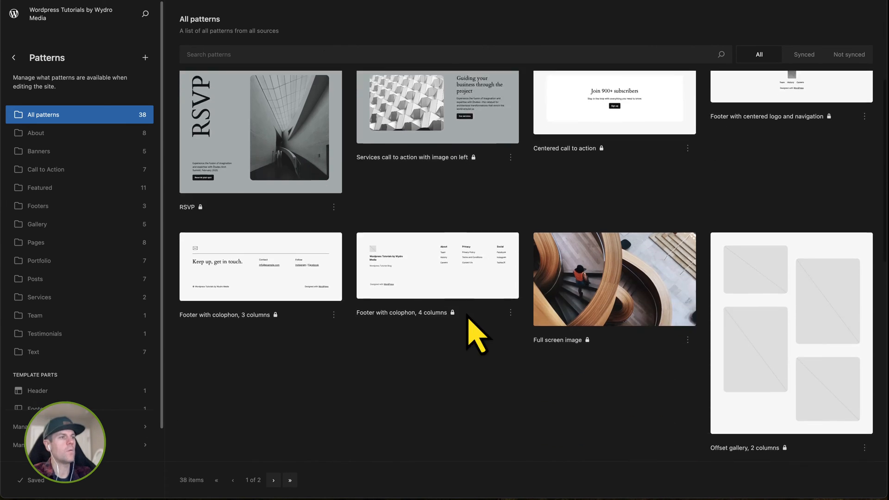
scroll(up, 3)
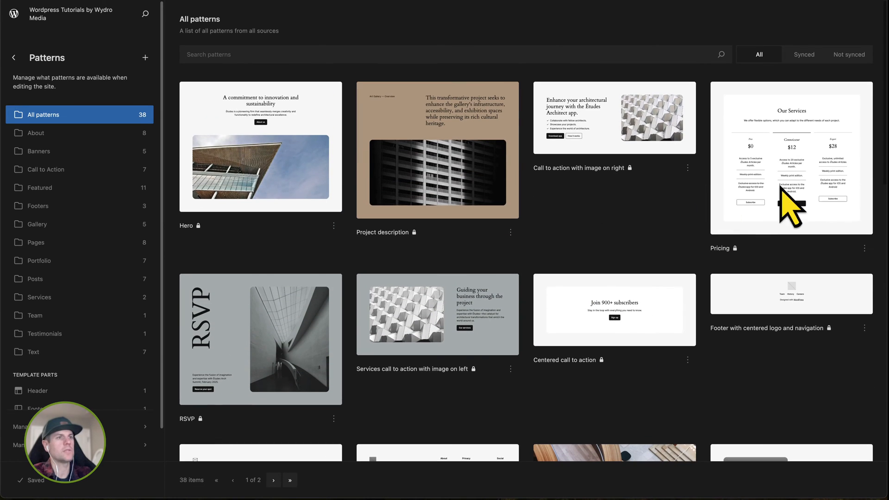
scroll(down, 3)
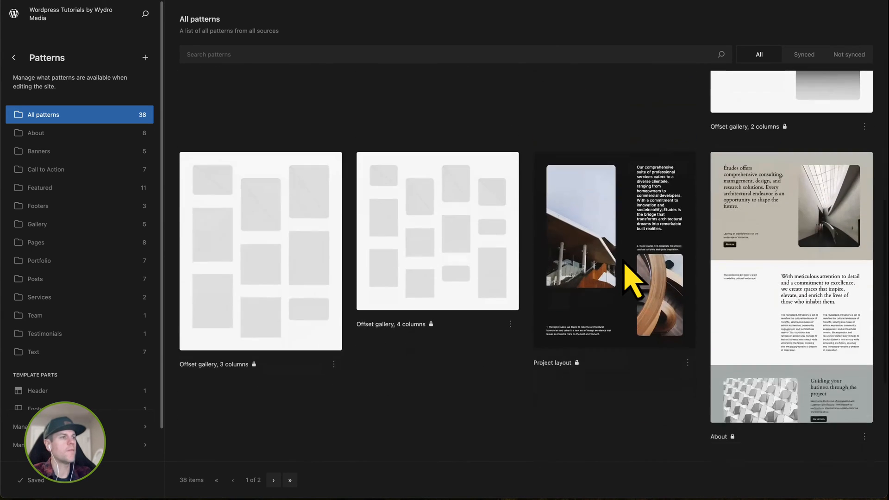
scroll(down, 3)
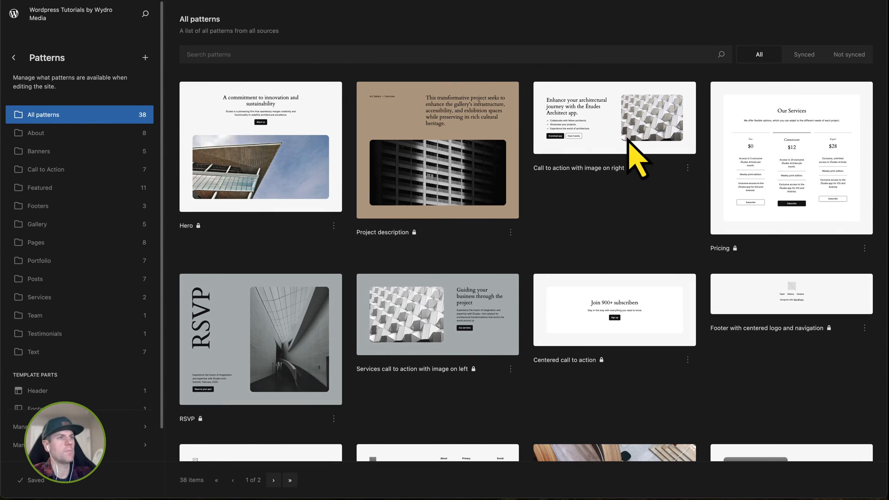
scroll(down, 3)
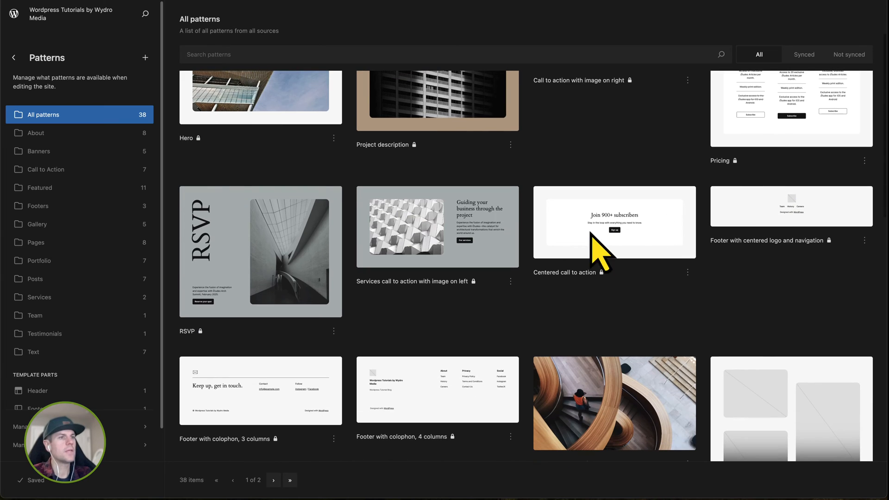
scroll(up, 3)
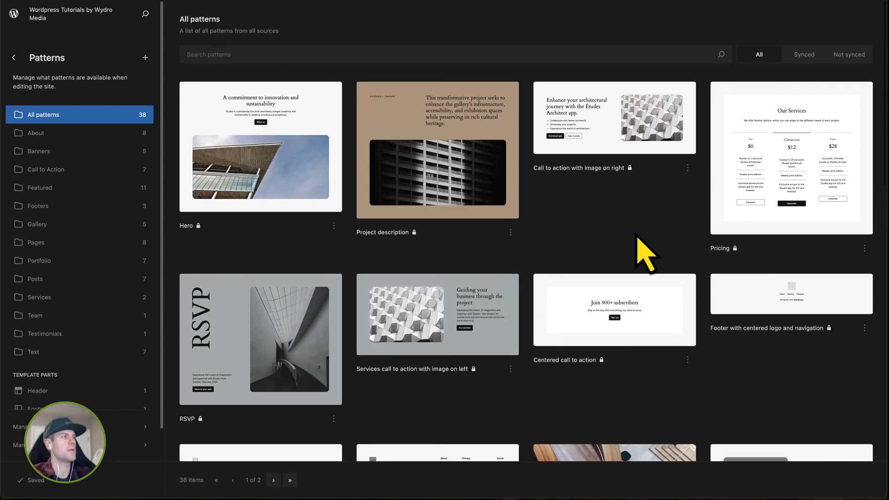
click(13, 57)
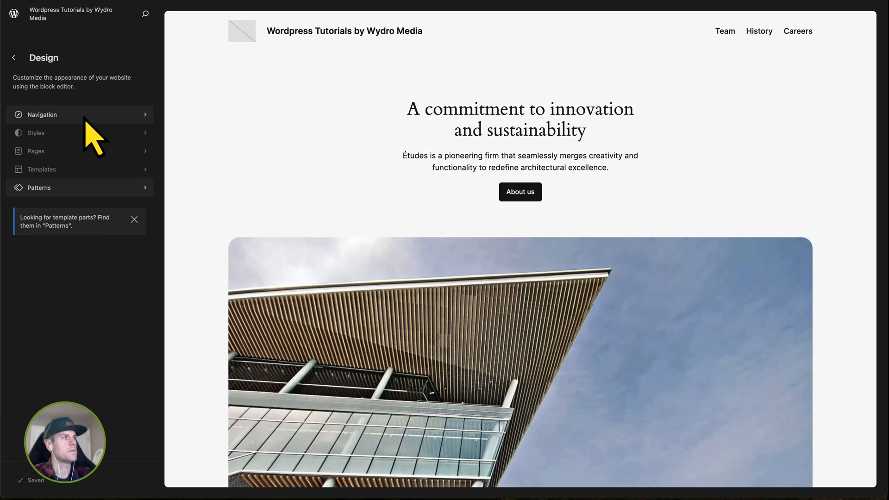
- Duplicate the Primary Navigation menu so a copy appears in the Navigation menus list
click(42, 115)
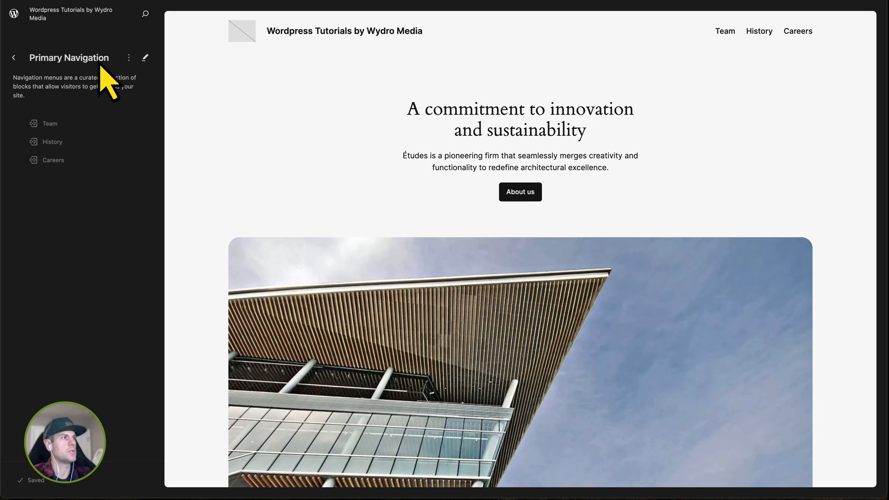
mouse_move(807, 56)
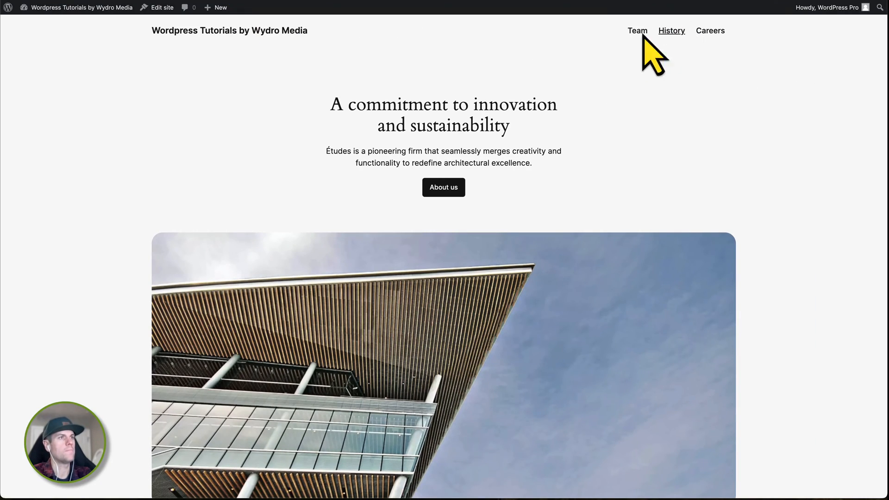
click(161, 7)
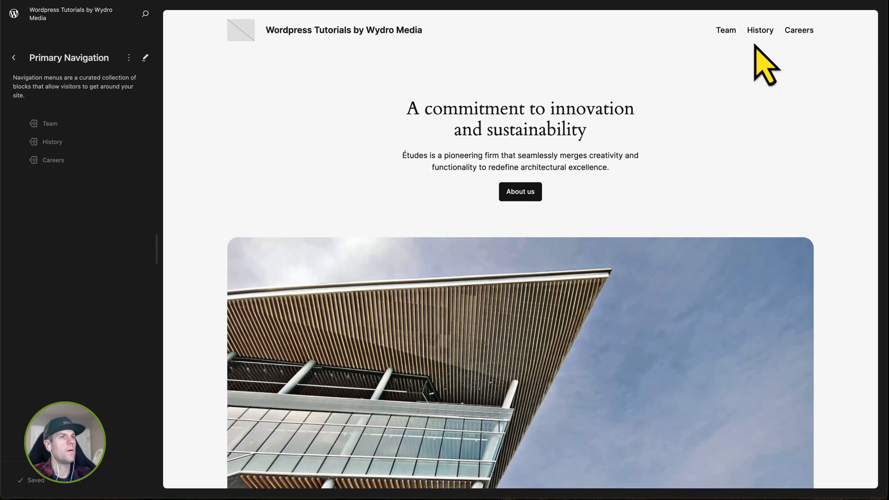
mouse_move(68, 136)
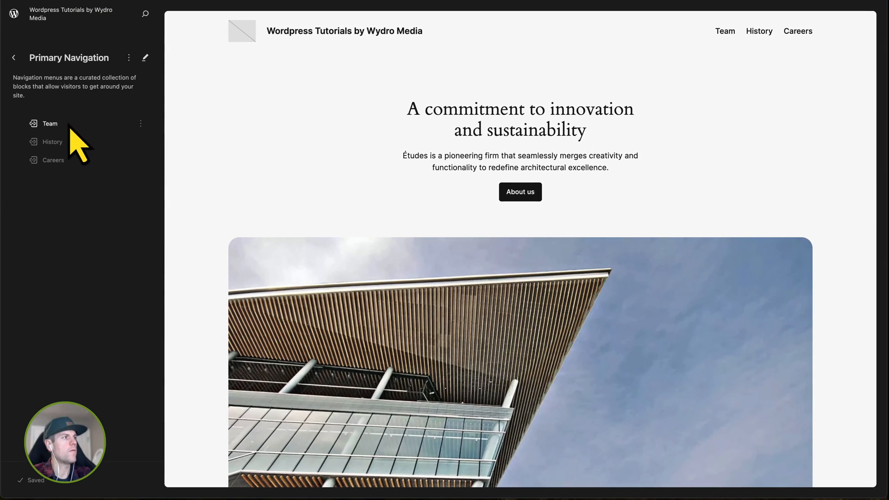
click(141, 123)
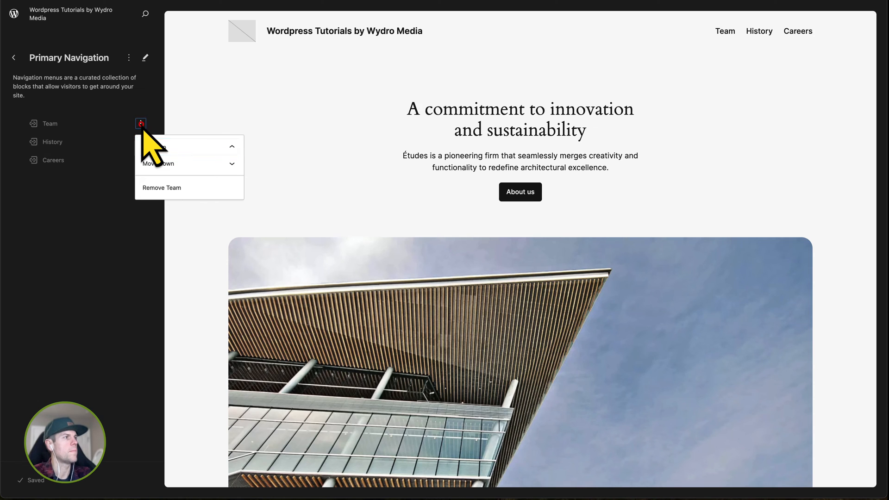
click(129, 58)
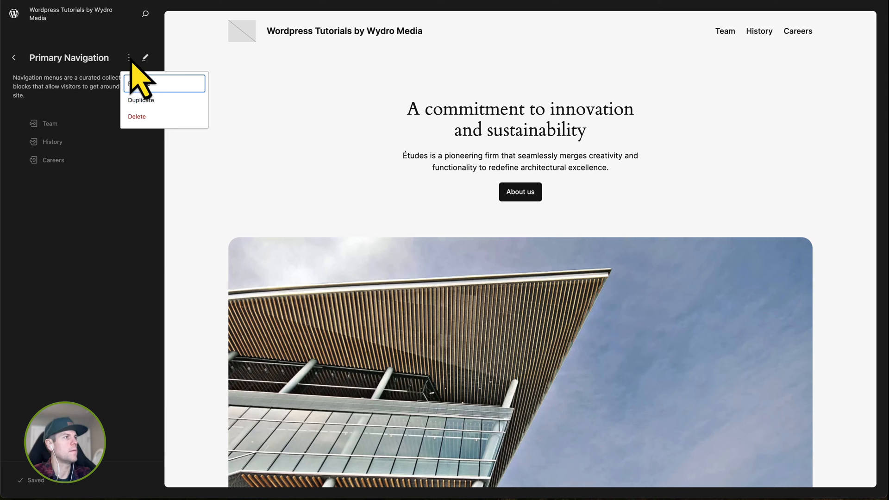
mouse_move(154, 119)
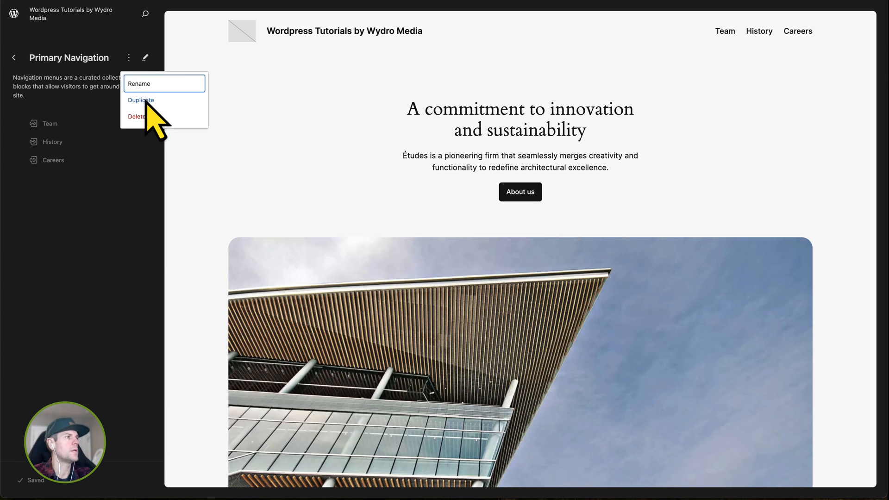
click(141, 100)
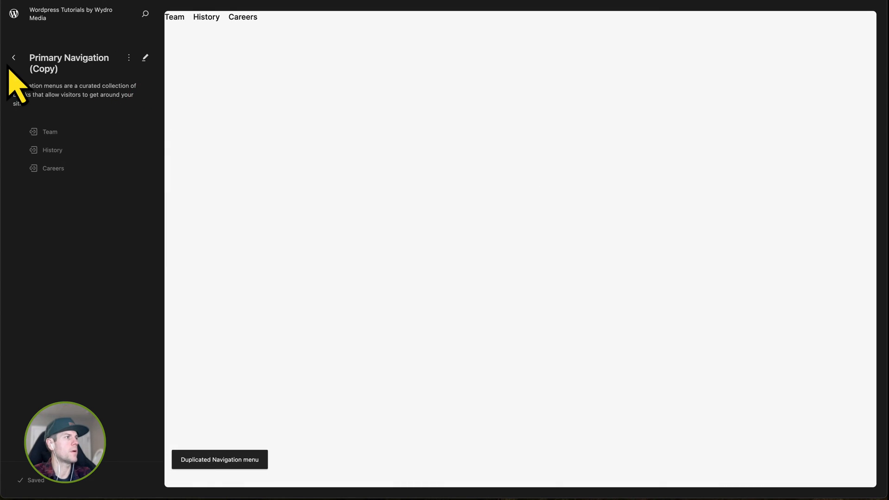
click(13, 57)
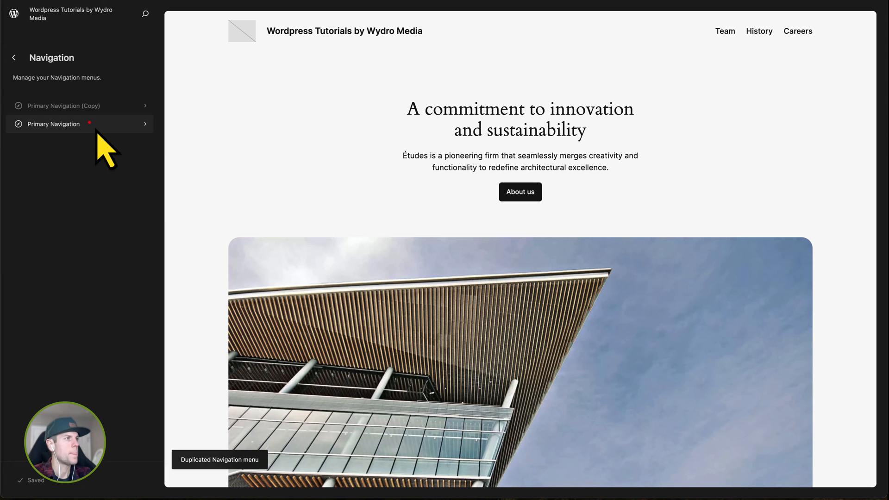
mouse_move(92, 147)
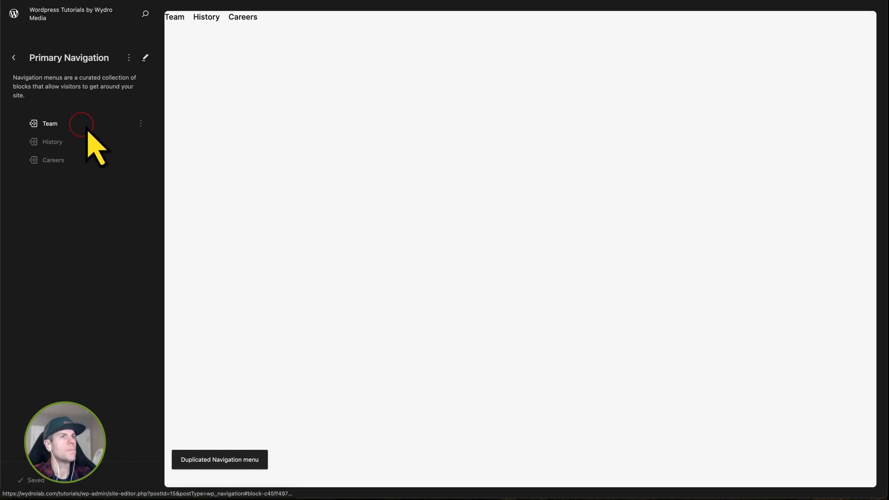
mouse_move(275, 31)
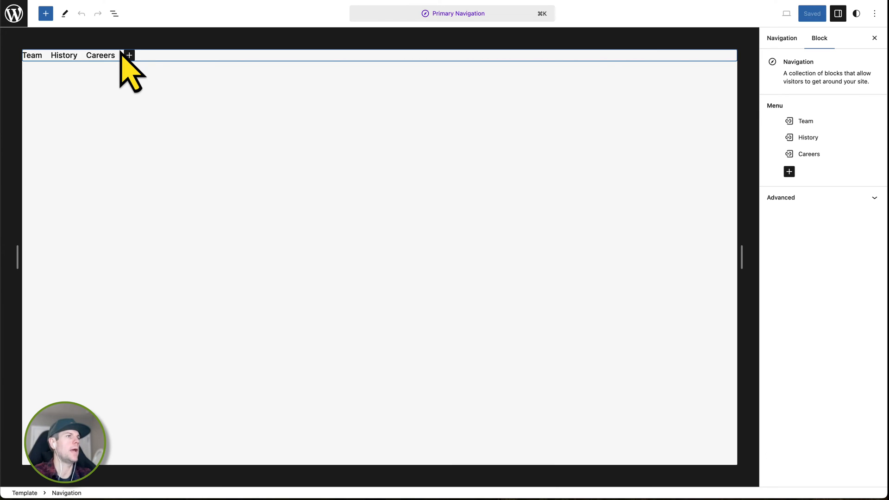
mouse_move(222, 95)
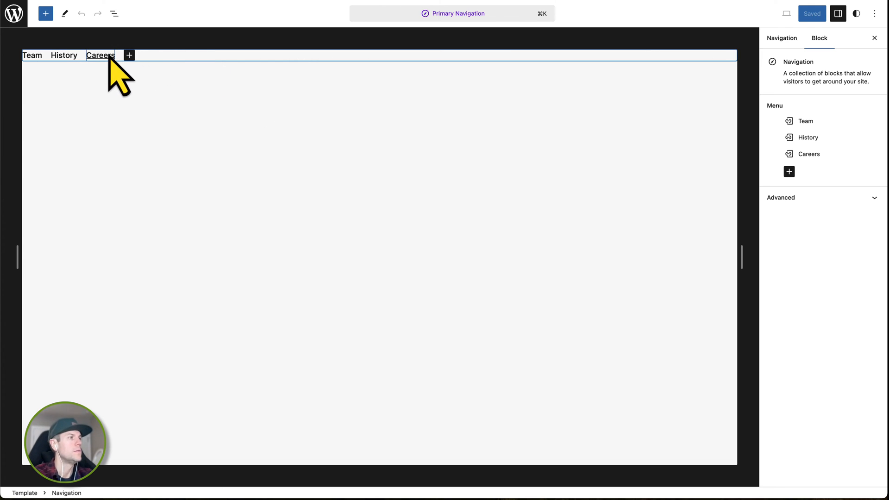
- Move the Team link after History so the menu reads History, Team, Careers
click(31, 55)
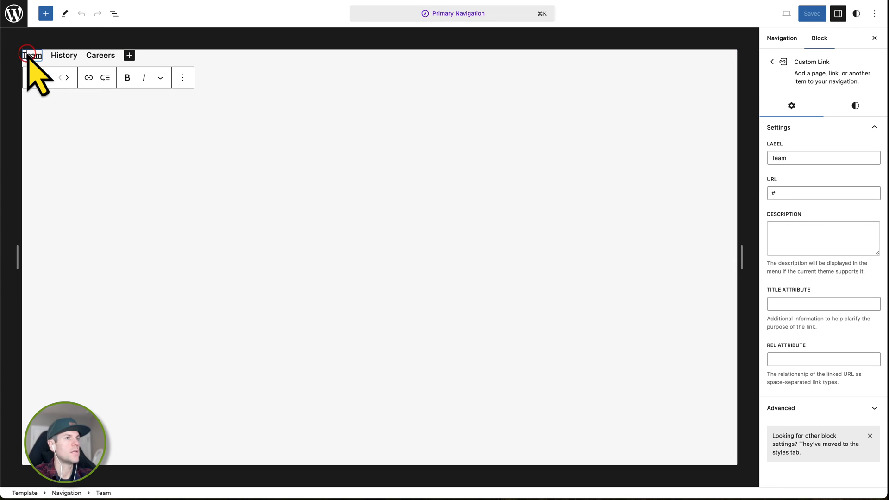
mouse_move(804, 215)
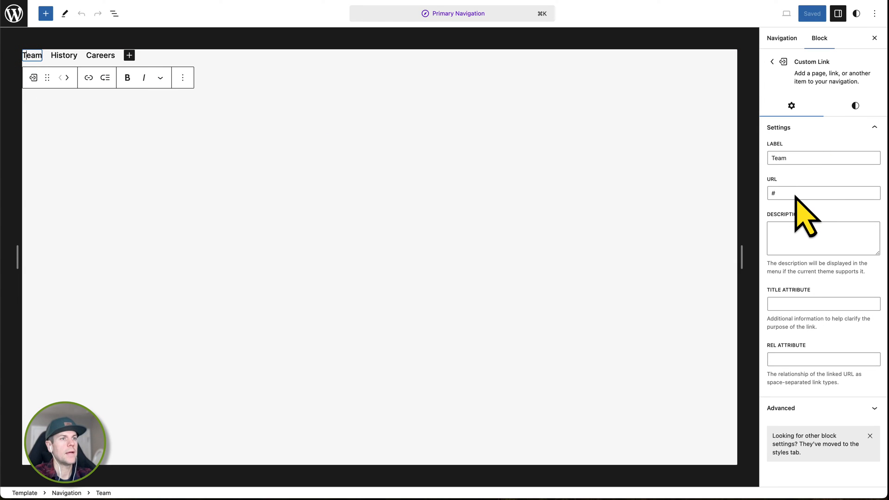
mouse_move(807, 325)
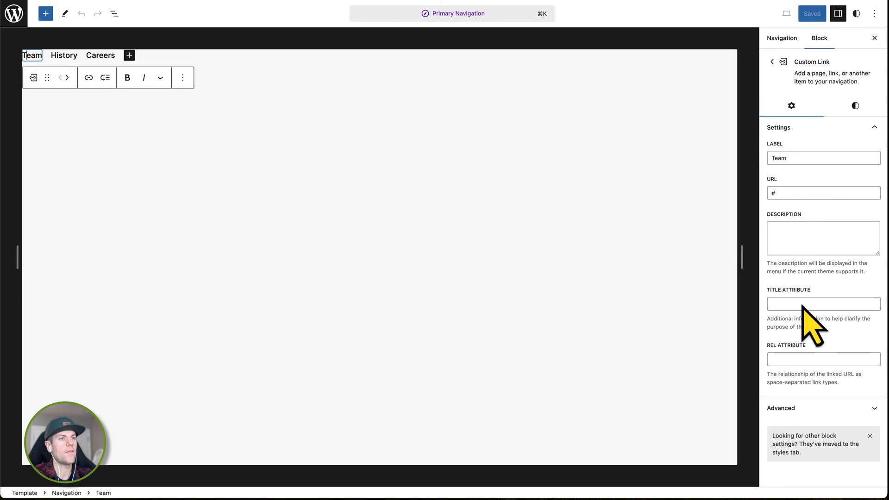
mouse_move(64, 55)
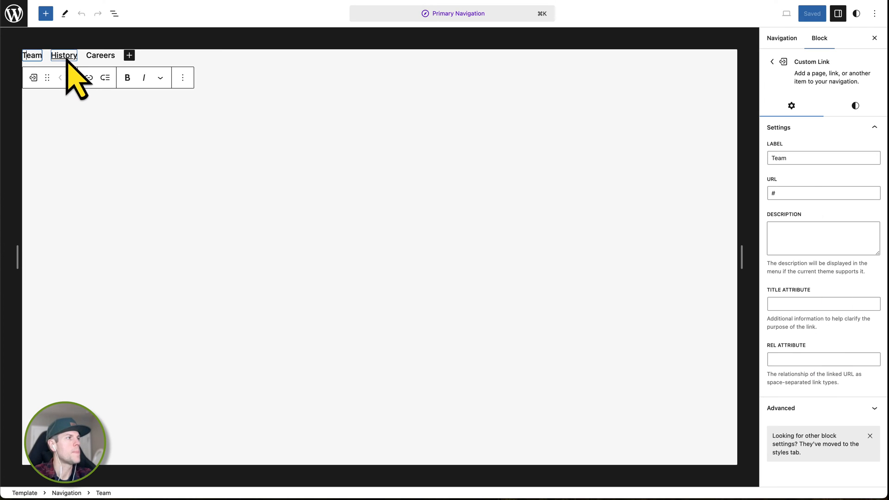
mouse_move(47, 77)
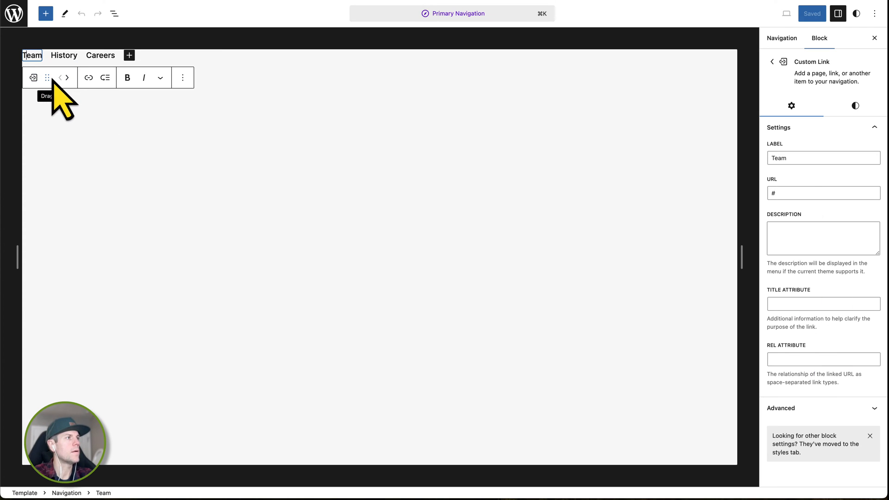
click(60, 78)
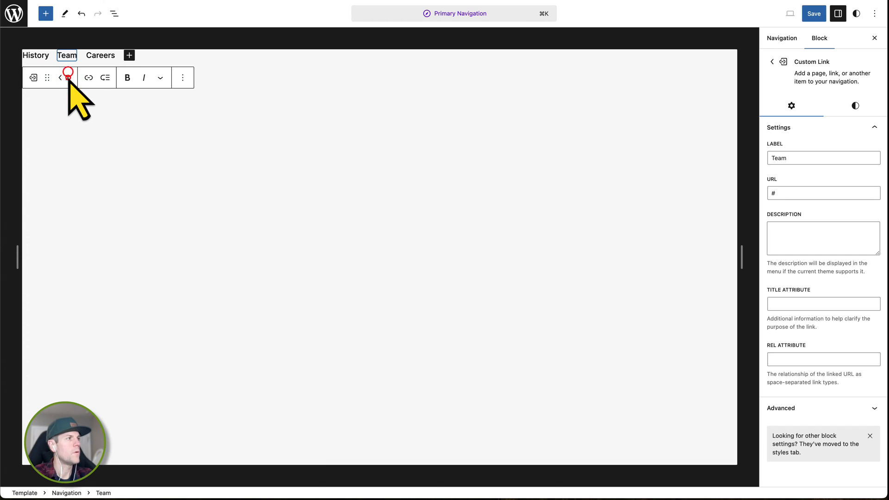
mouse_move(88, 78)
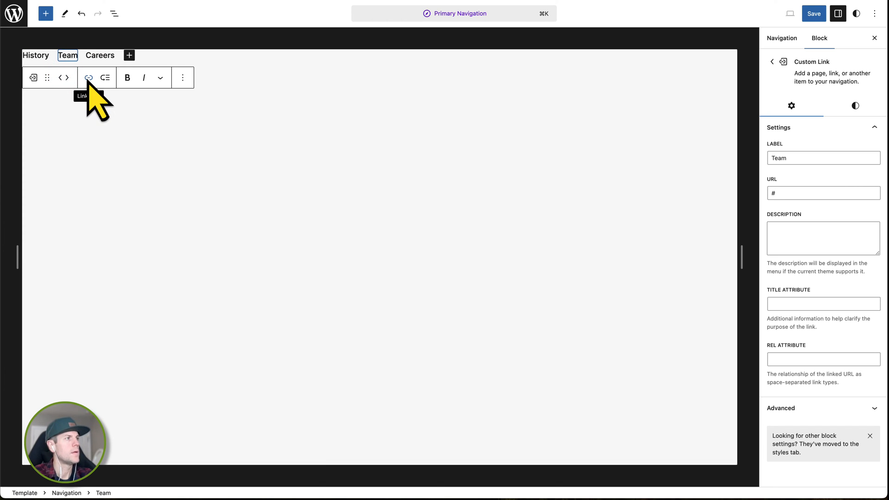
mouse_move(104, 78)
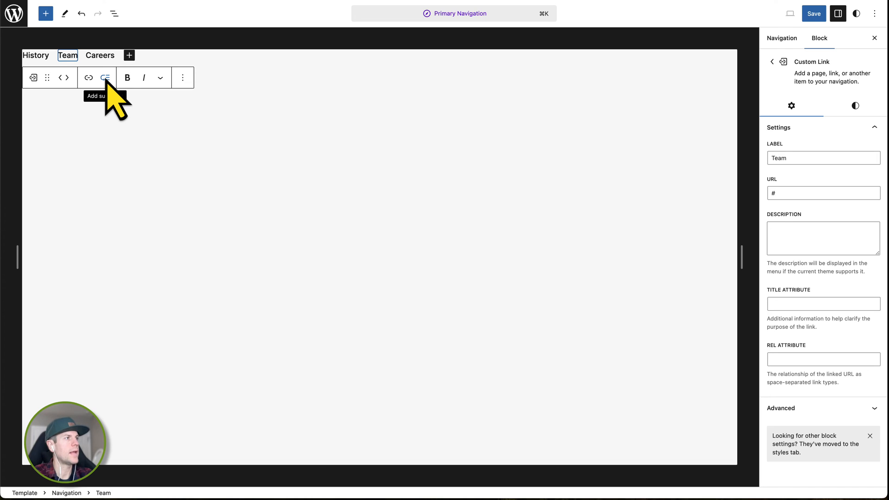
click(160, 78)
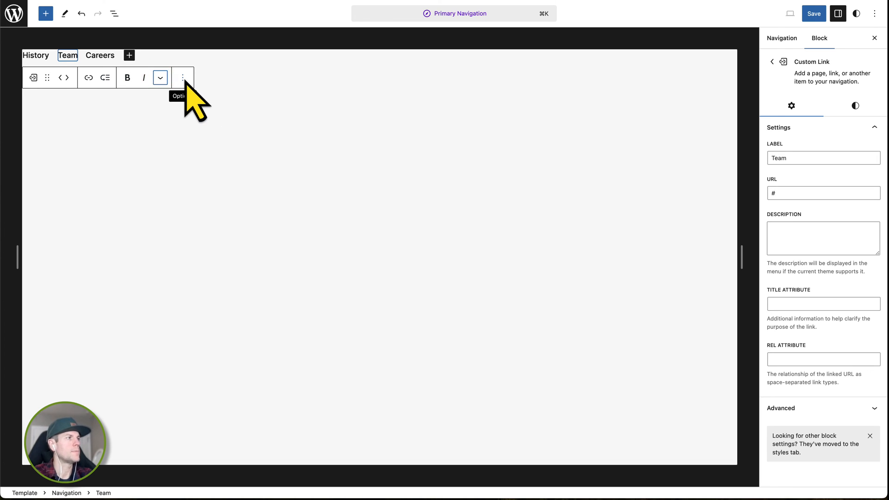
click(182, 78)
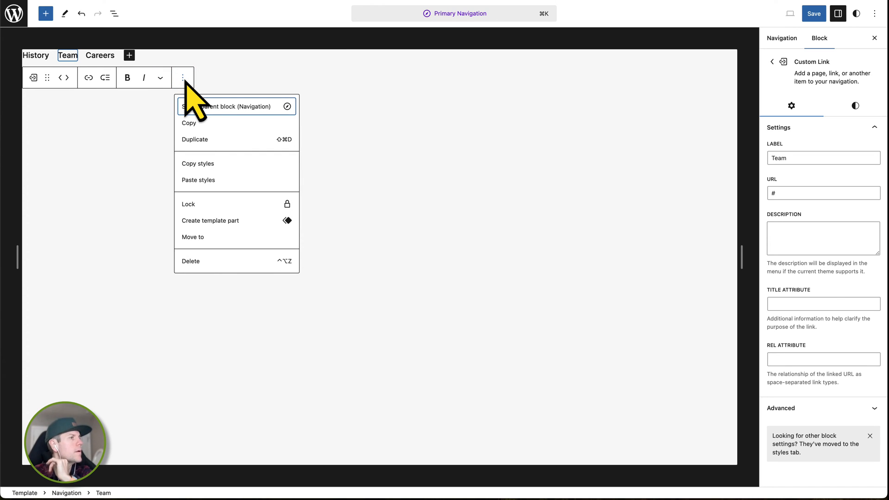
mouse_move(183, 77)
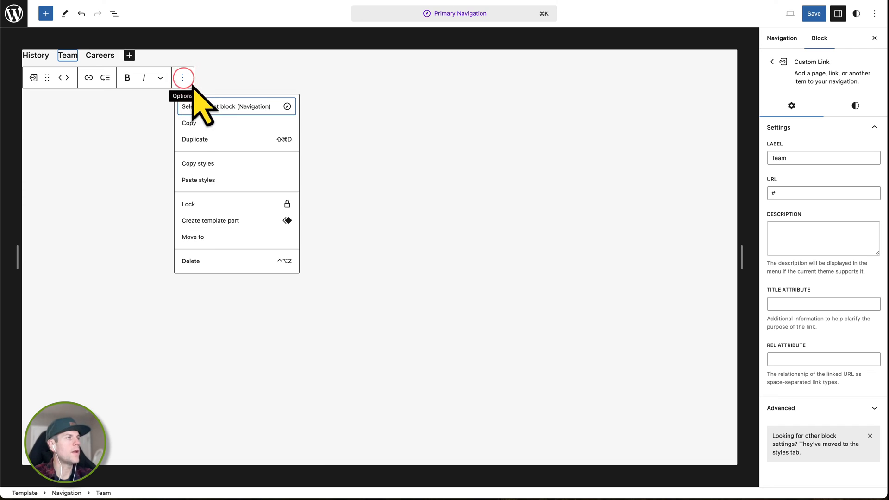
mouse_move(206, 141)
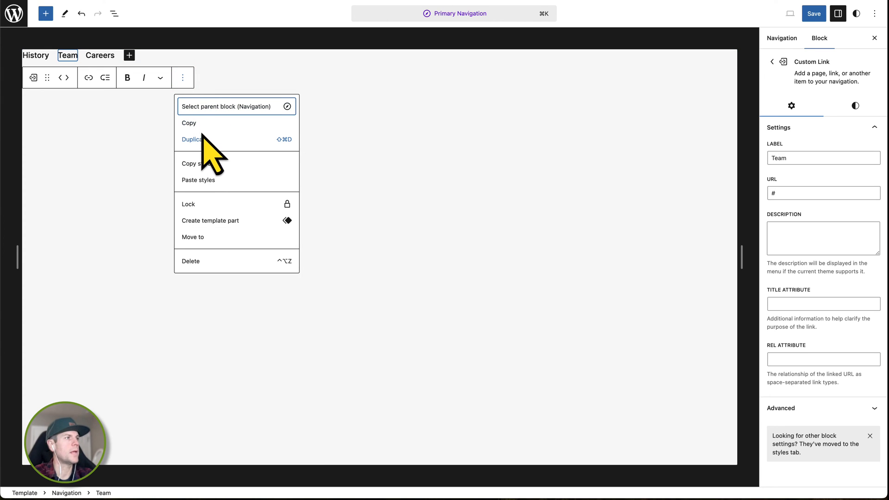
mouse_move(237, 158)
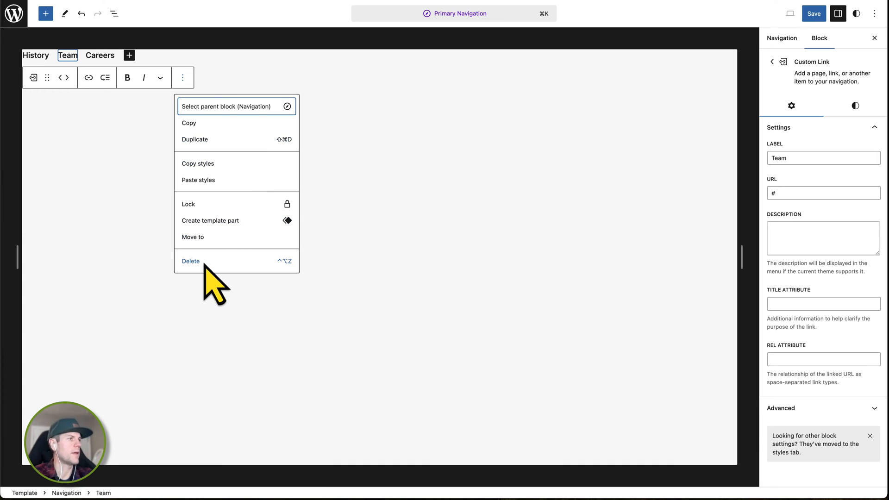
mouse_move(294, 289)
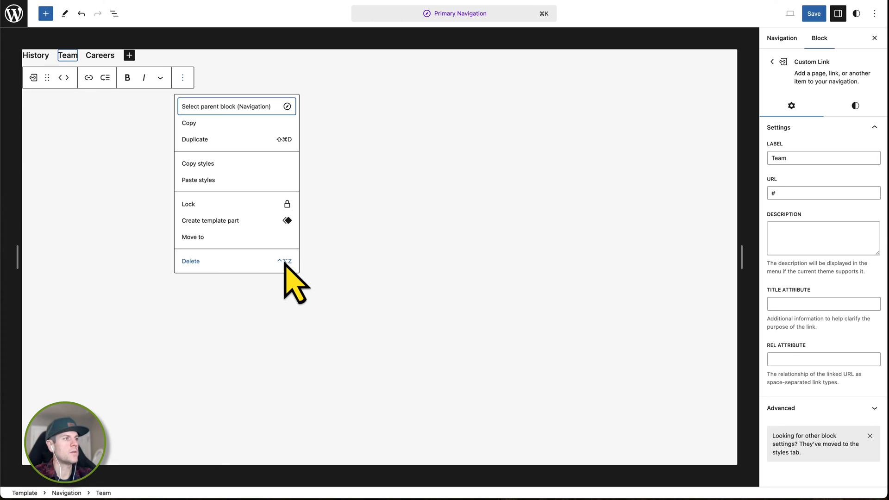
mouse_move(297, 286)
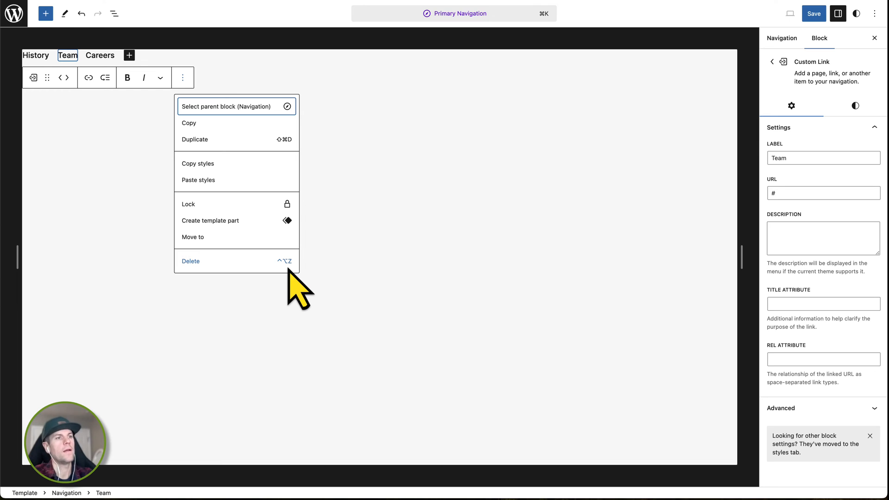
mouse_move(297, 292)
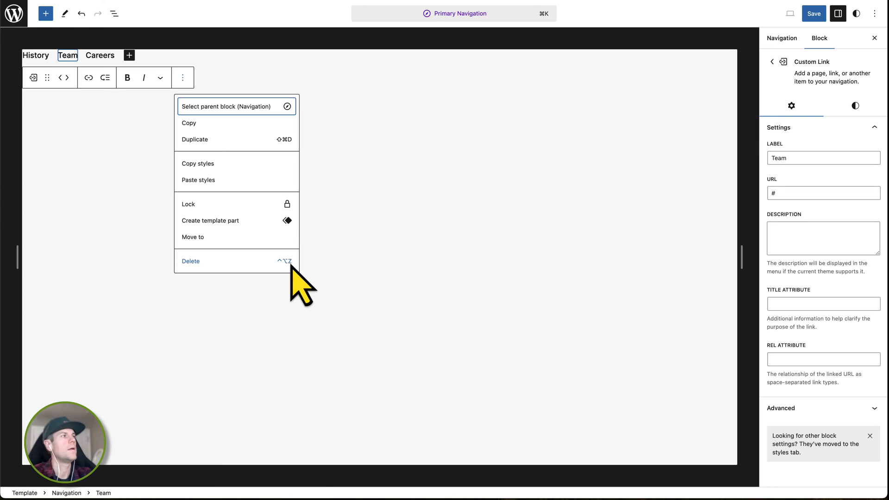
mouse_move(199, 102)
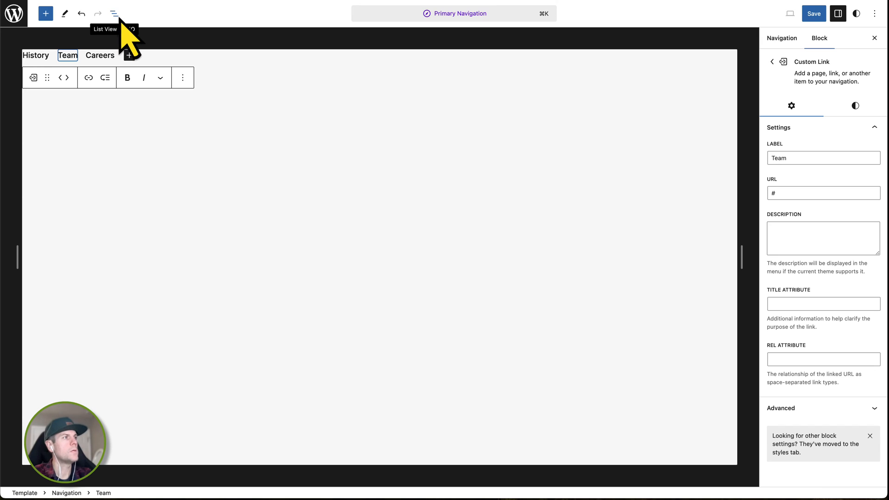
- Select the whole Navigation block via List View and review its menu items History, Team, Careers
click(113, 13)
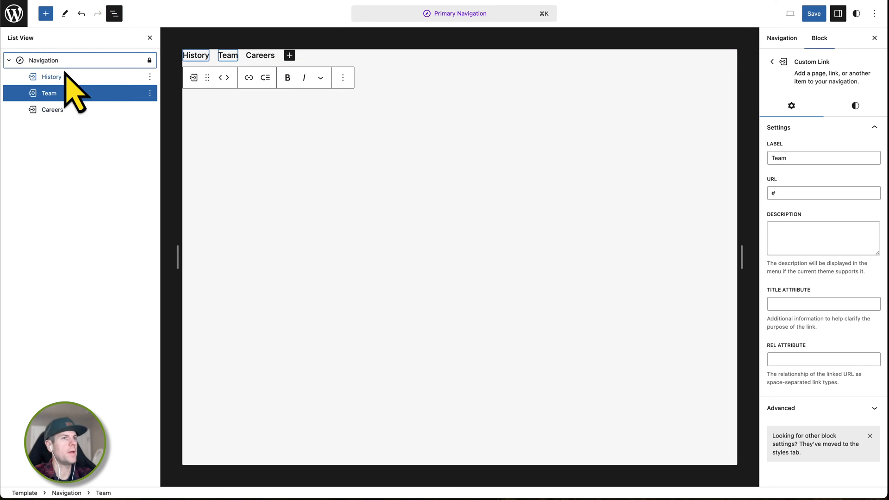
mouse_move(102, 96)
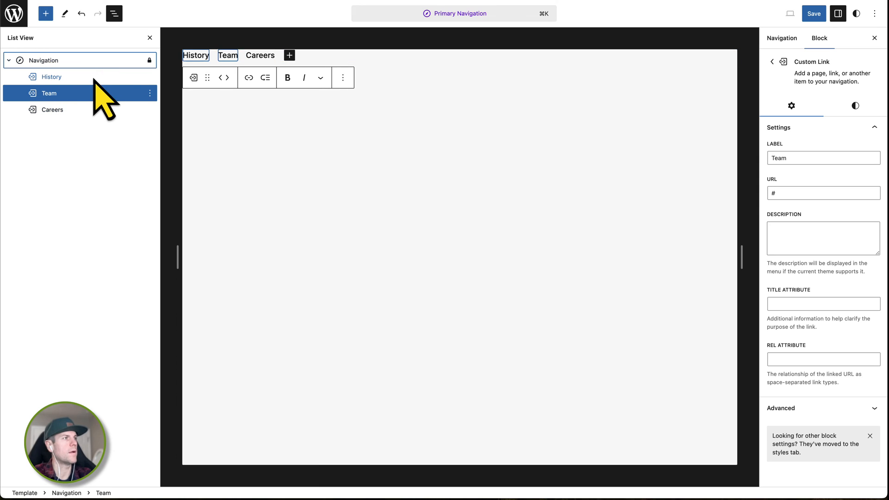
click(44, 60)
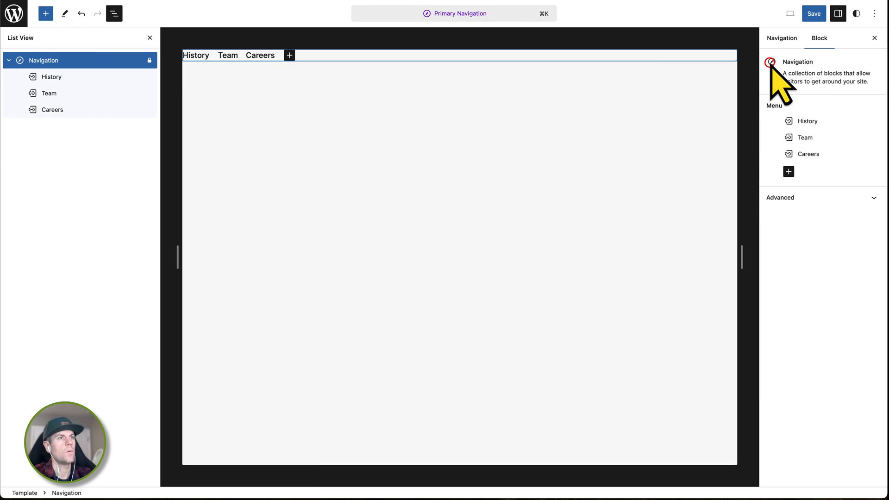
mouse_move(318, 91)
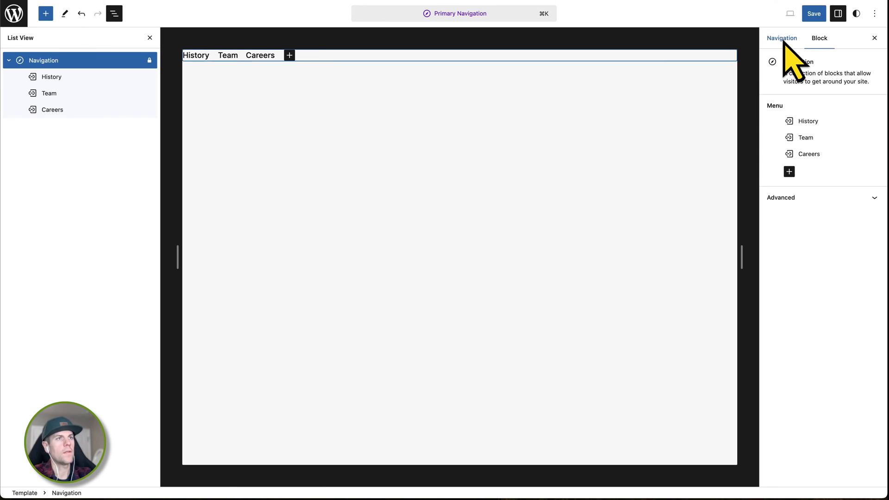
click(782, 38)
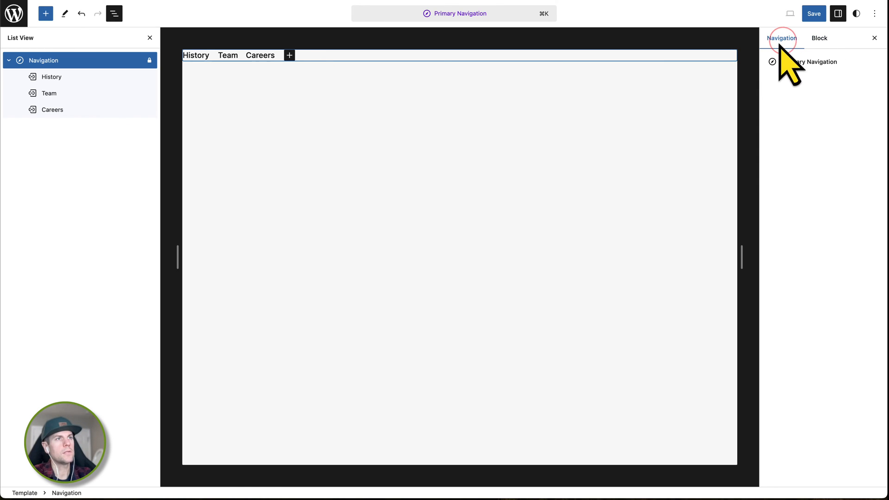
mouse_move(799, 80)
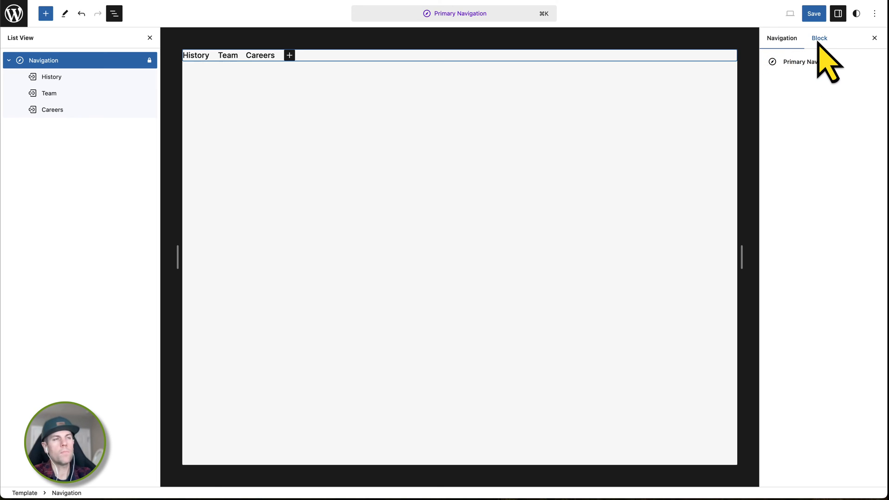
click(820, 38)
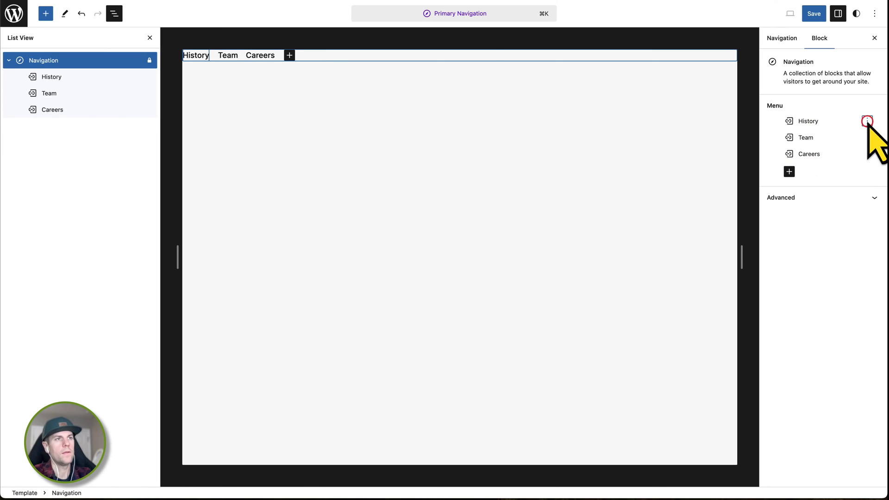
mouse_move(828, 210)
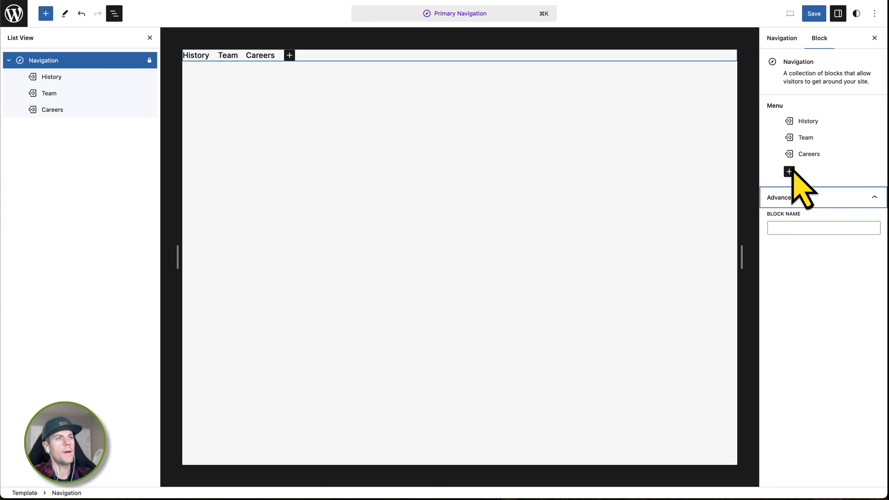
mouse_move(789, 172)
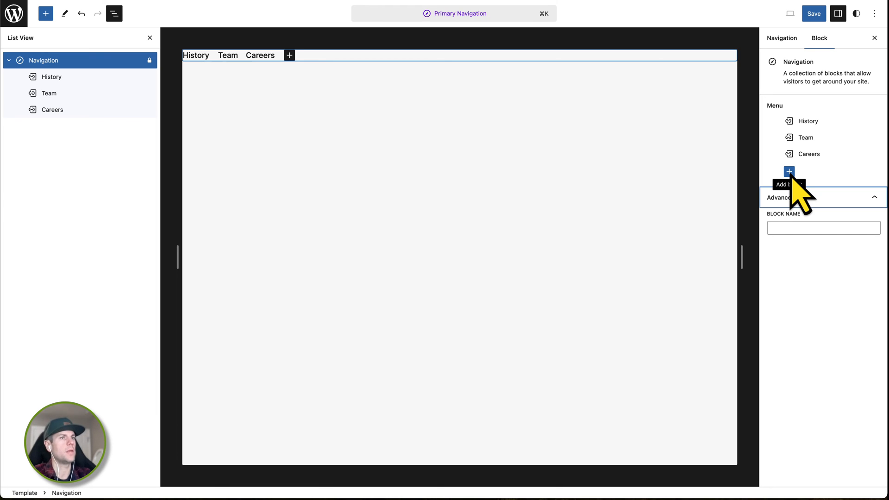
- Add a Buttons block as a new item at the end of the navigation menu
click(789, 172)
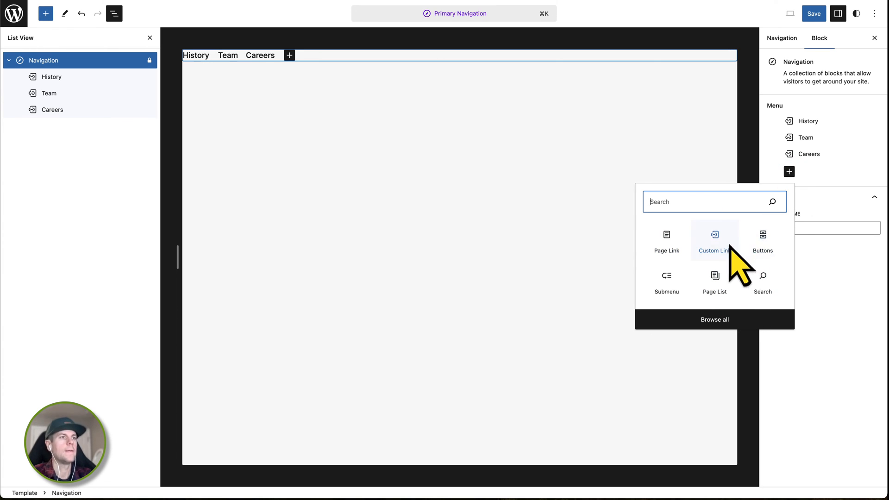
mouse_move(695, 281)
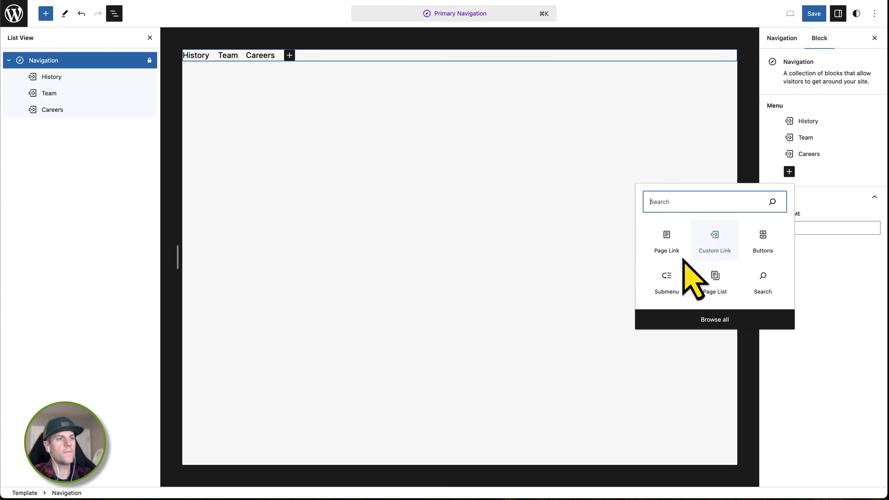
mouse_move(732, 342)
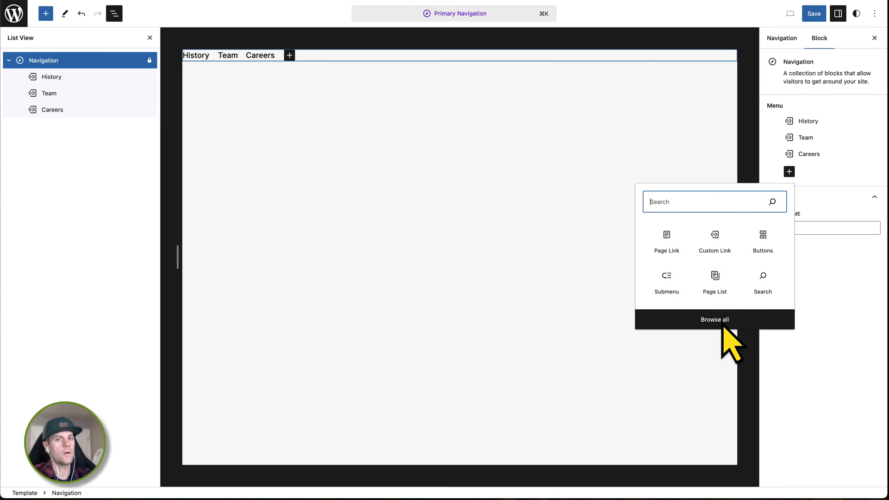
mouse_move(762, 281)
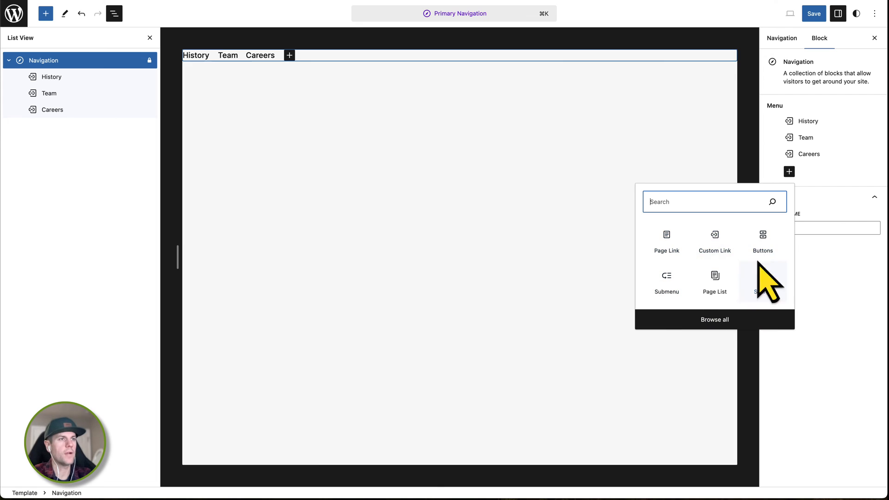
mouse_move(759, 286)
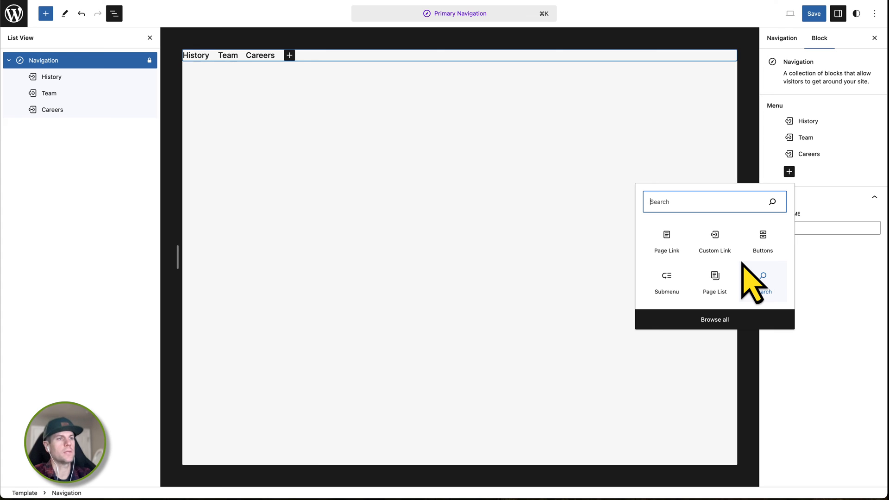
mouse_move(762, 241)
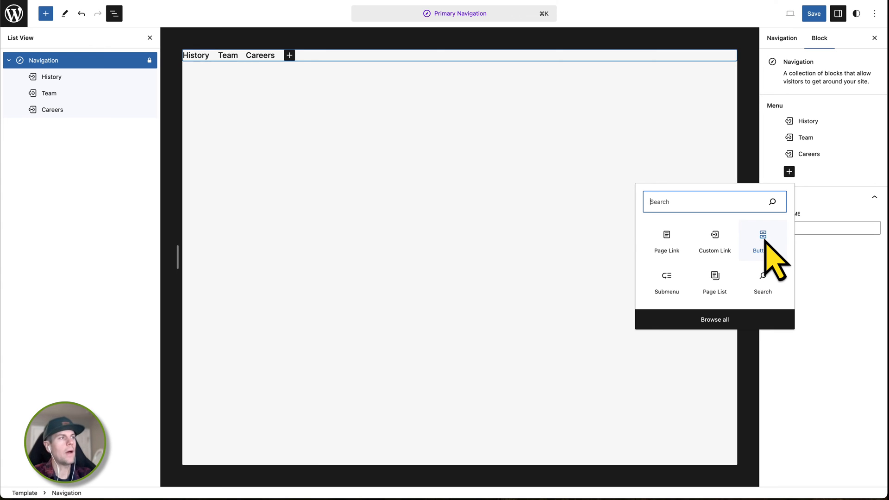
click(762, 242)
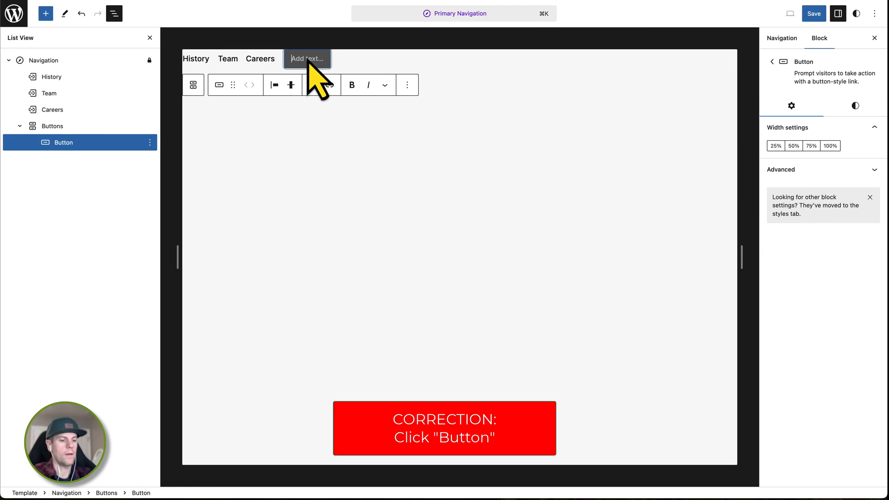
- Label the new button 'Quote' and set its width to 100%
text(Quote)
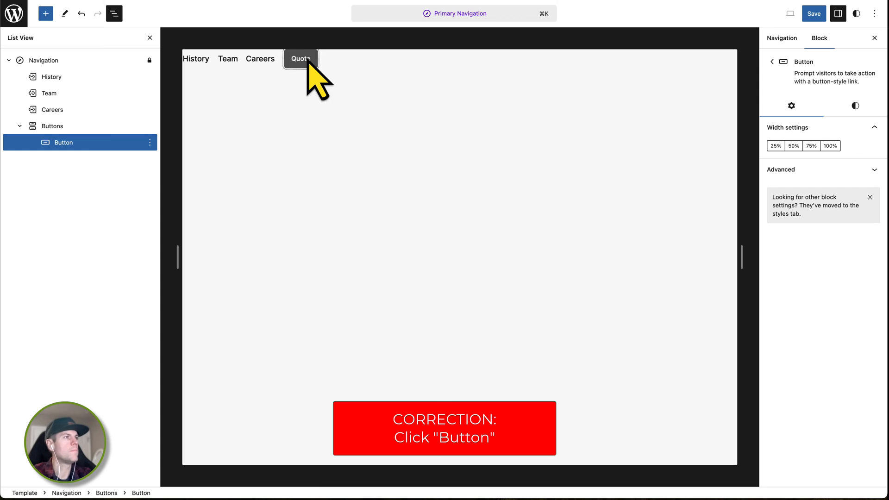
click(300, 59)
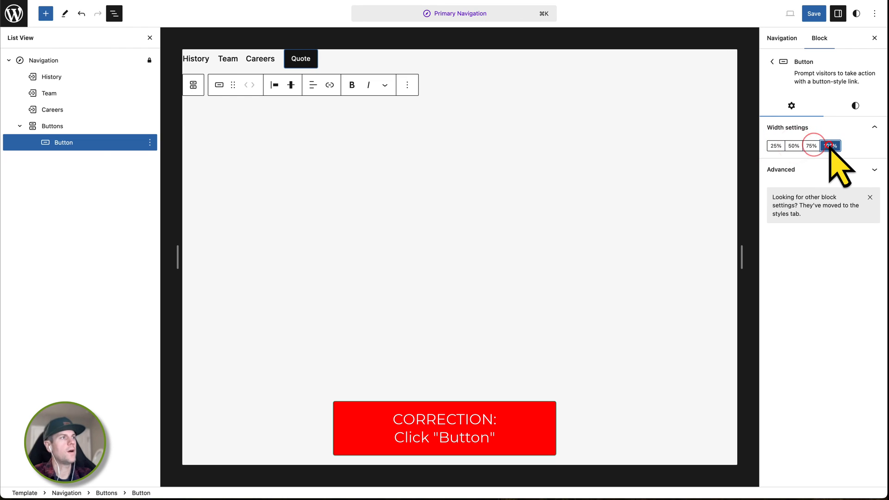
click(830, 145)
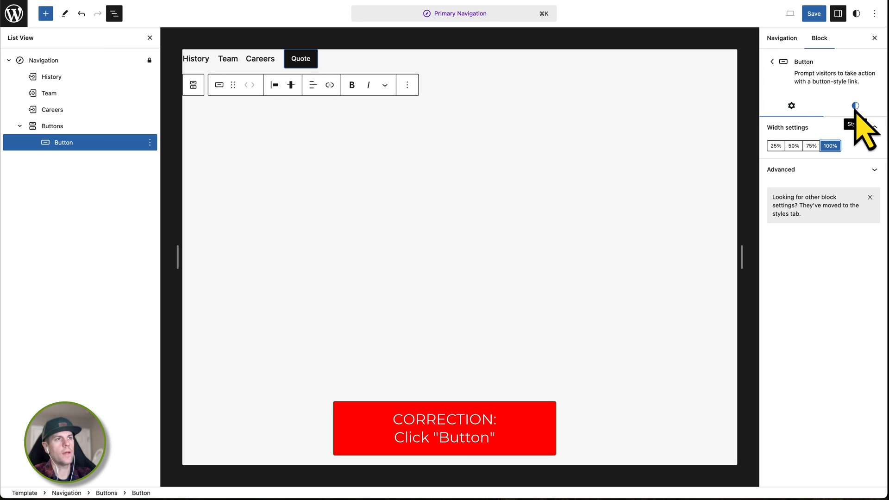
- Style the Quote button with a green background, medium text, 3px black border and ~7px corner radius
click(855, 106)
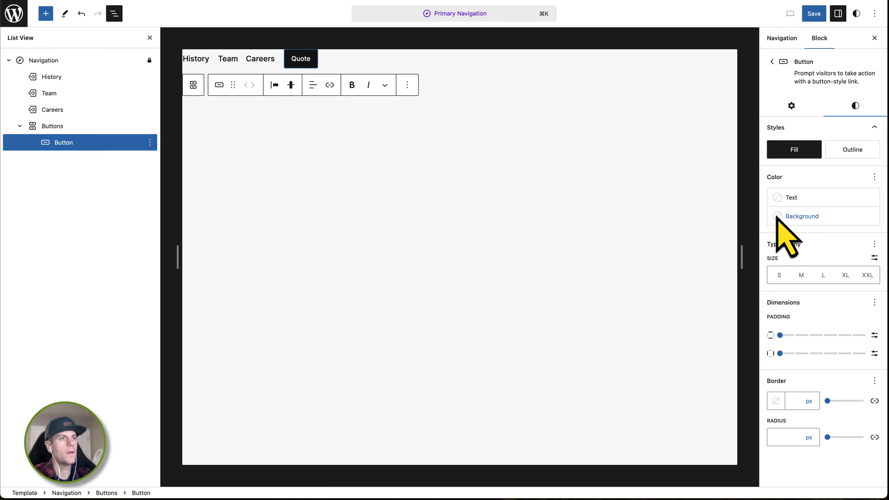
click(801, 215)
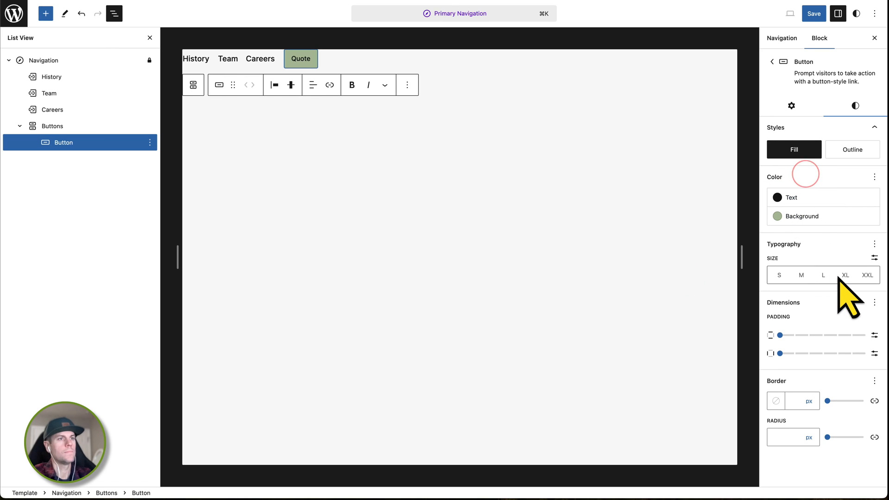
click(822, 275)
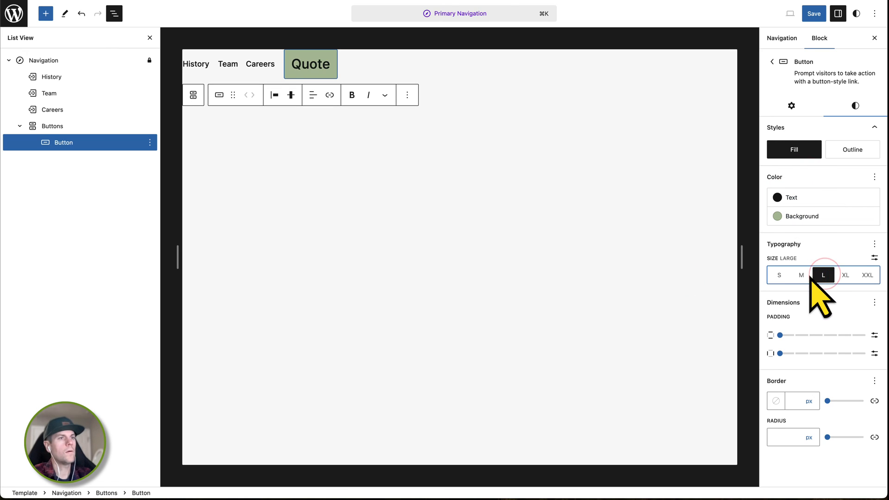
click(801, 275)
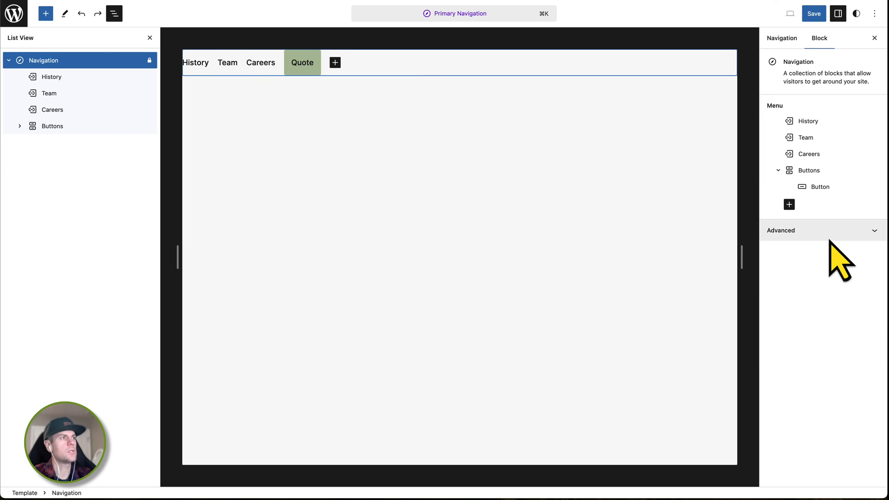
mouse_move(321, 74)
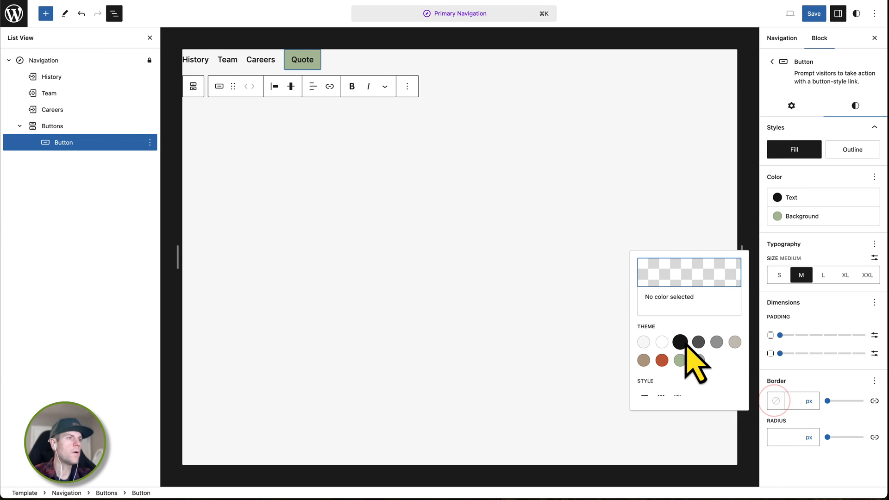
click(679, 342)
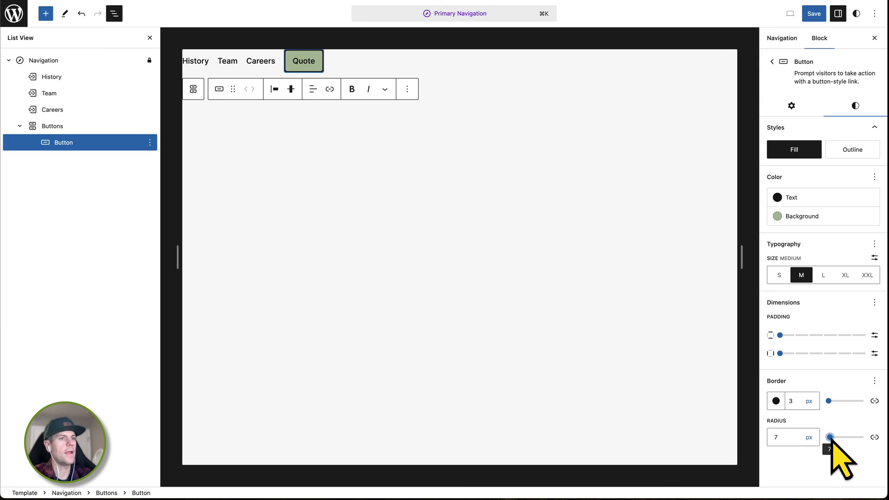
click(792, 106)
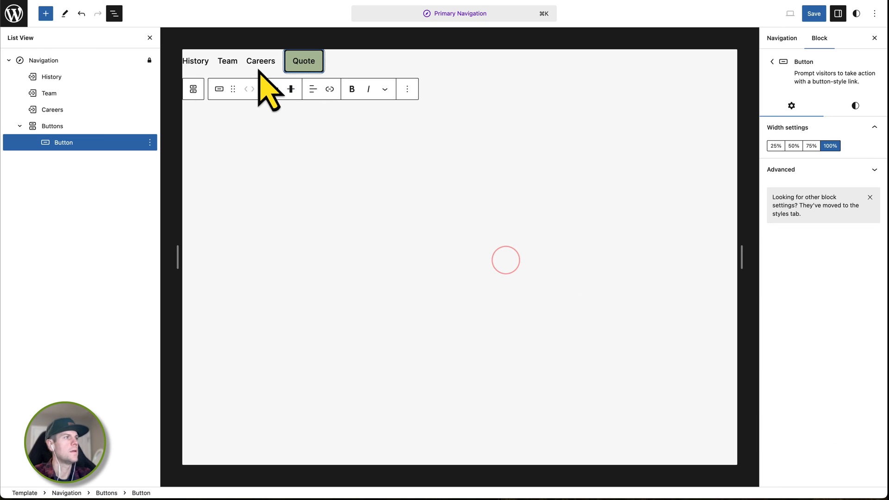
- Save the Primary Navigation menu changes and return to the Header template part
click(260, 62)
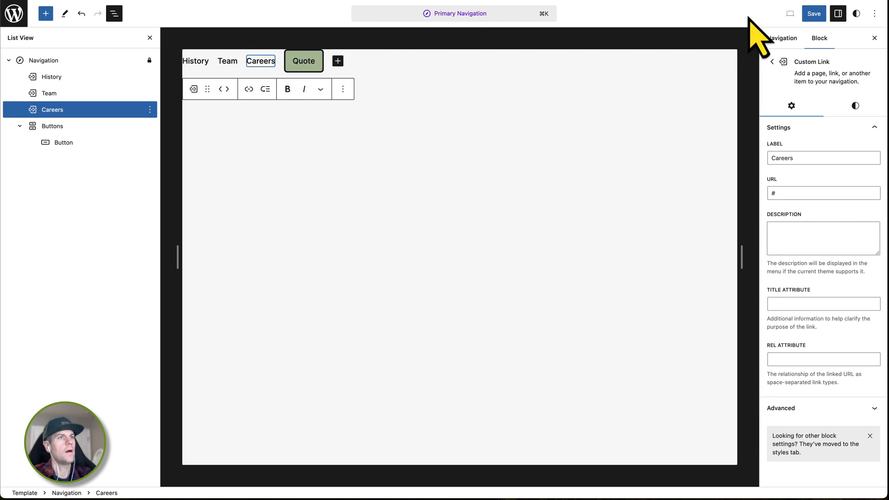
click(813, 13)
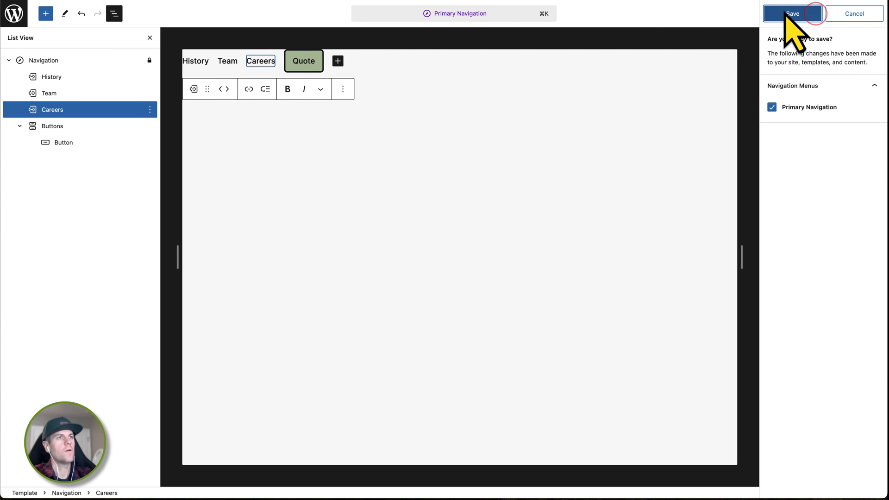
click(792, 13)
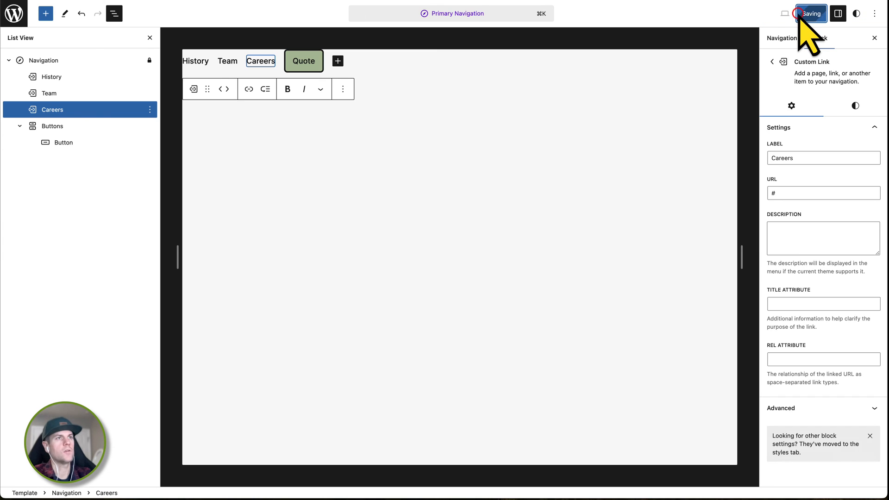
click(810, 13)
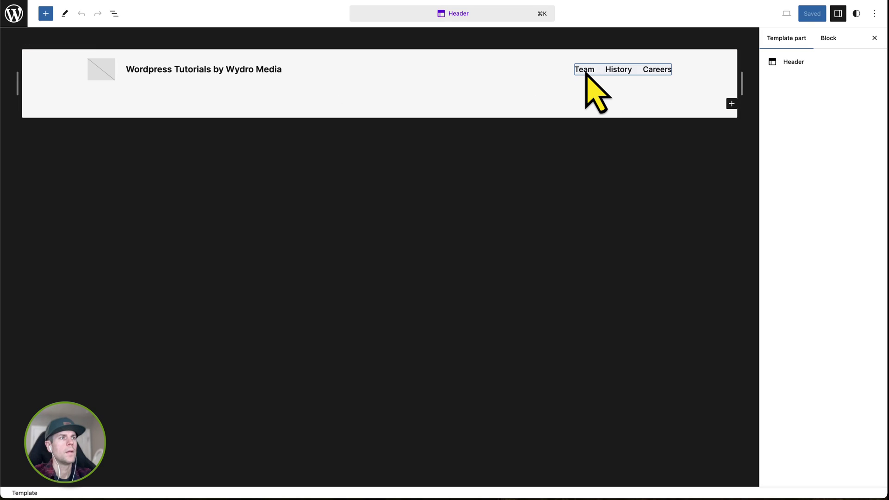
mouse_move(598, 82)
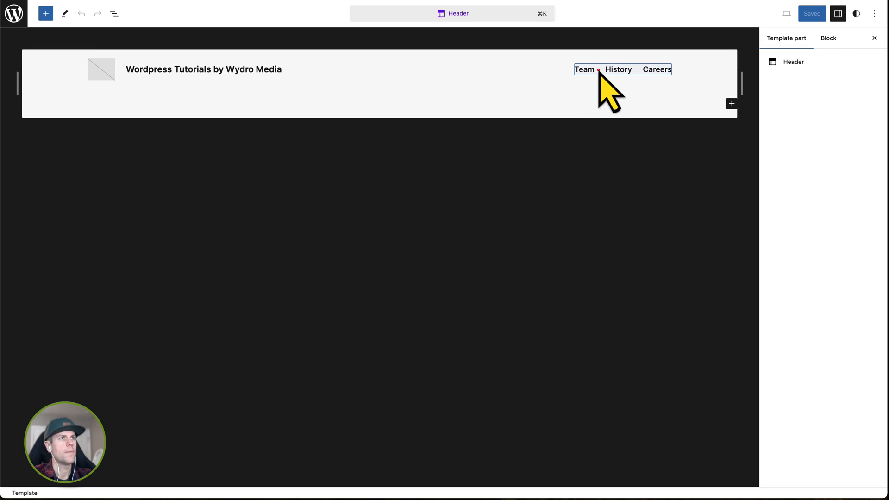
- Switch the header Navigation block to the Primary Navigation menu
click(622, 69)
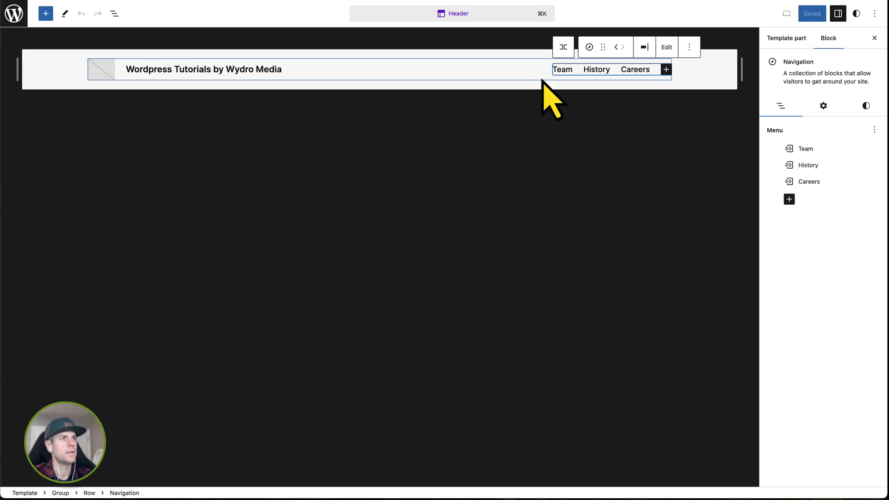
mouse_move(881, 145)
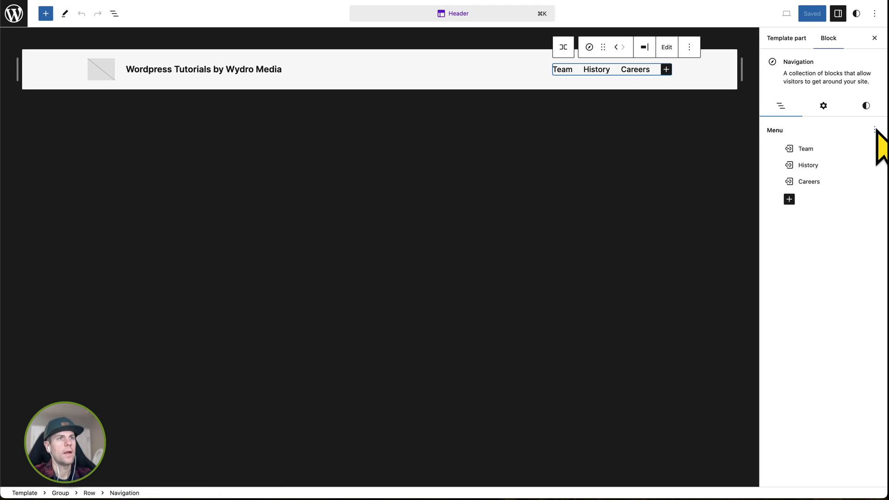
click(873, 129)
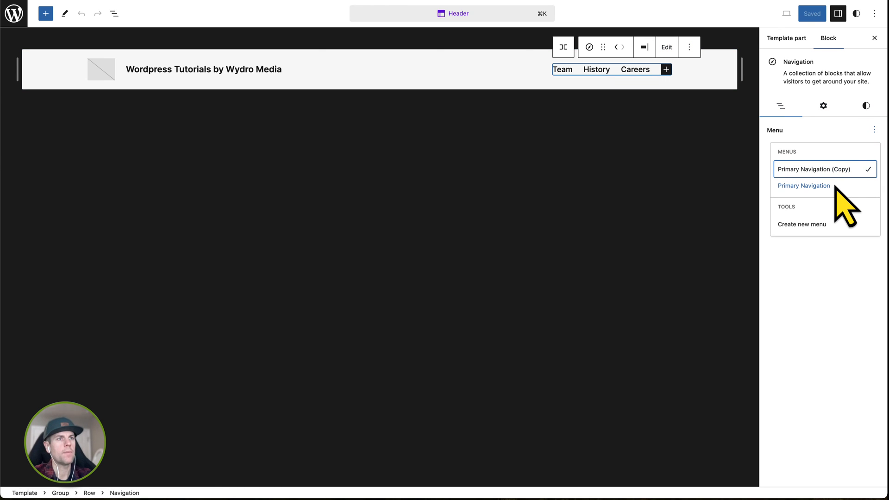
click(803, 185)
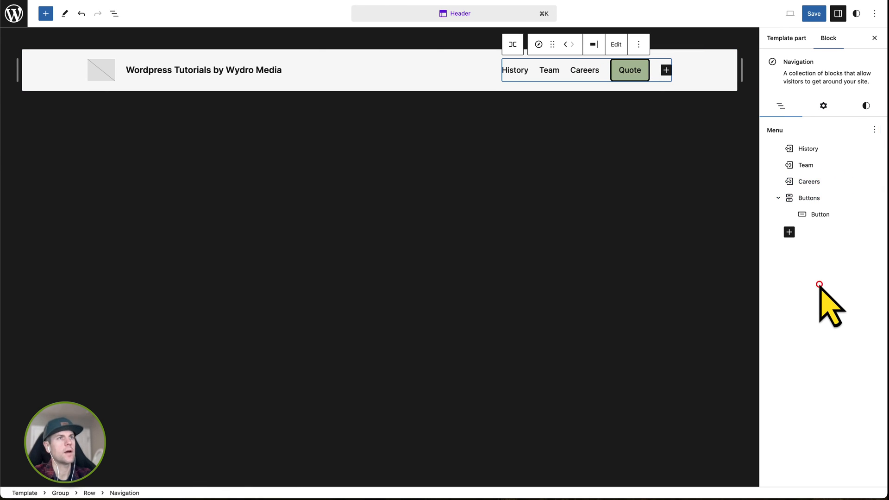
- Save the Header template part with the new menu
click(813, 13)
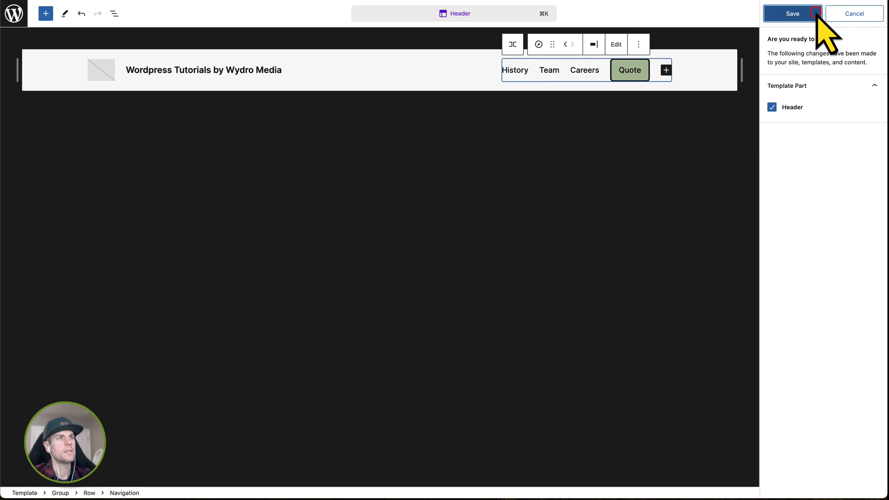
click(792, 13)
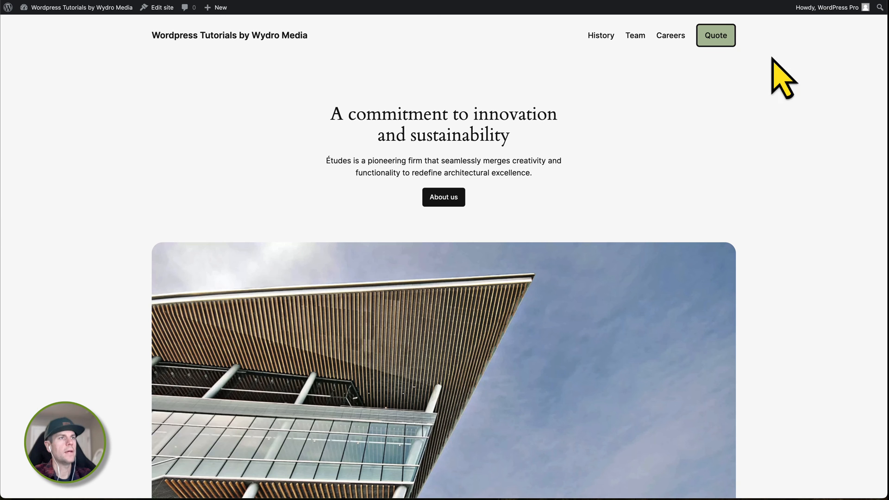
mouse_move(670, 35)
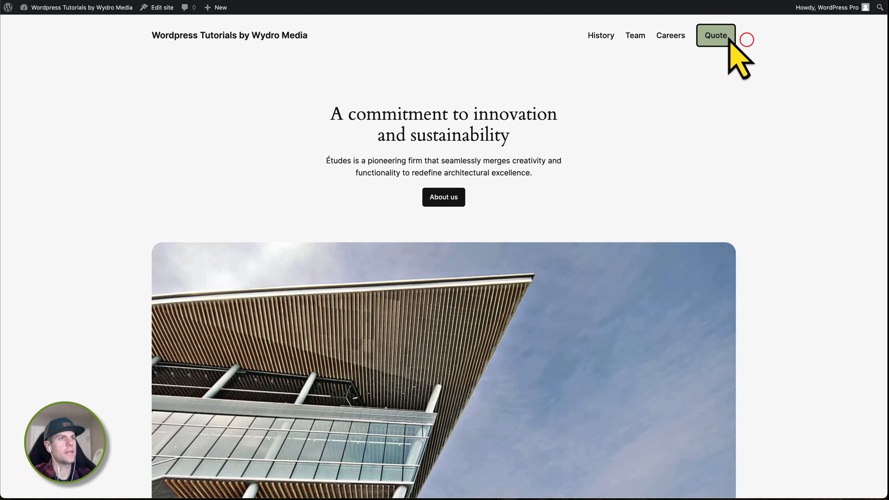
mouse_move(320, 6)
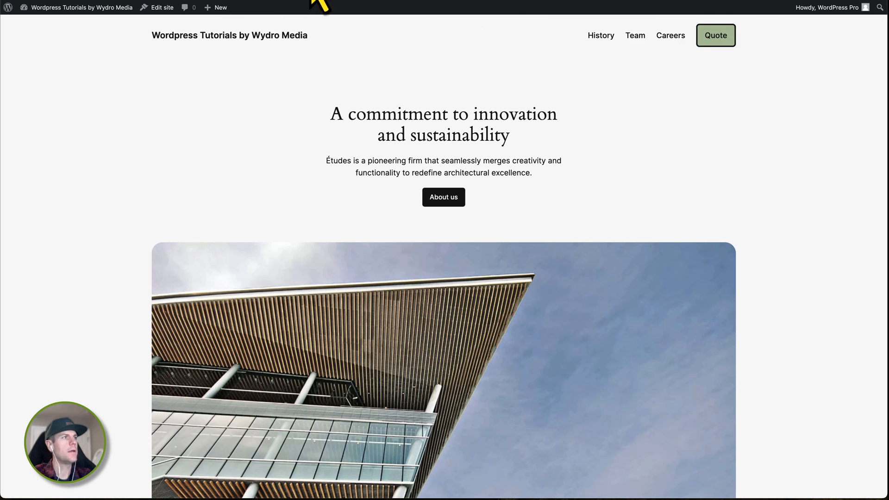
- Reopen the Site Editor from the live homepage's admin bar
click(162, 8)
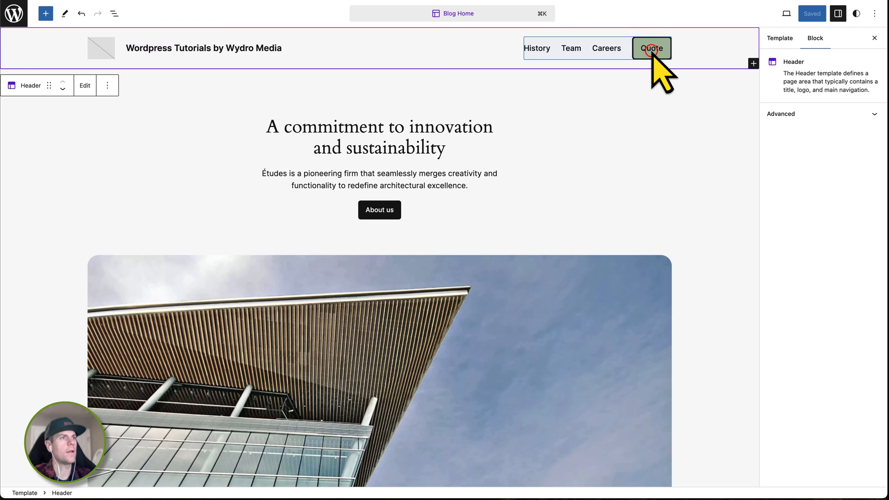
- Link the header's Quote button to My New Page (searching 'con') and save
click(651, 47)
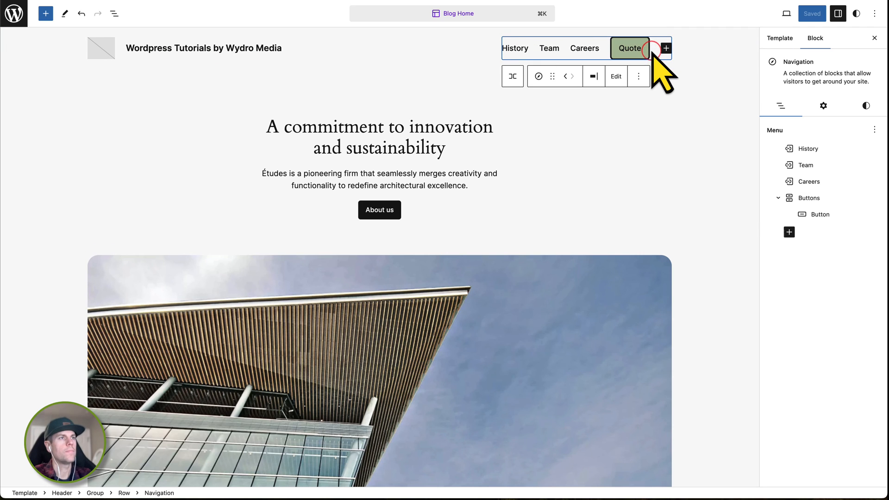
mouse_move(669, 91)
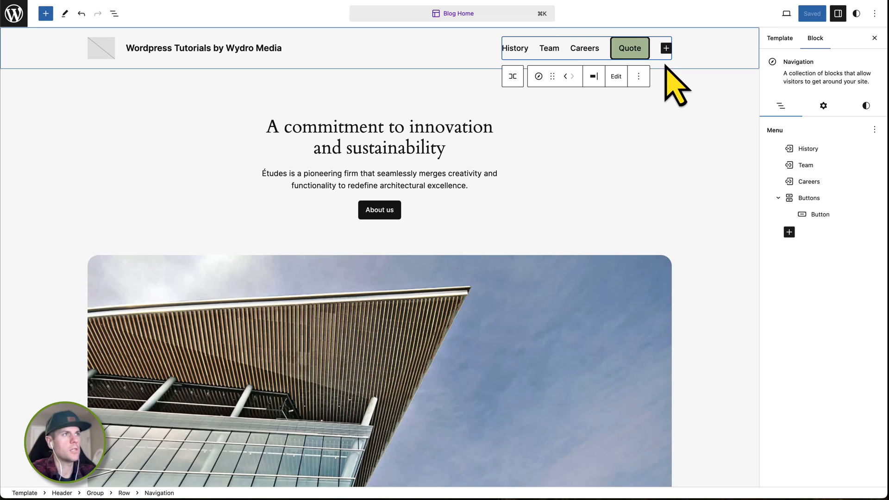
mouse_move(686, 123)
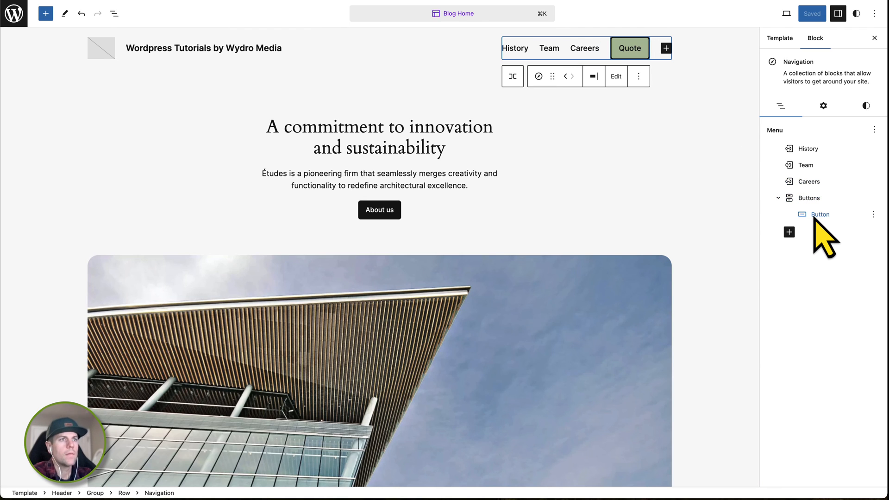
click(820, 214)
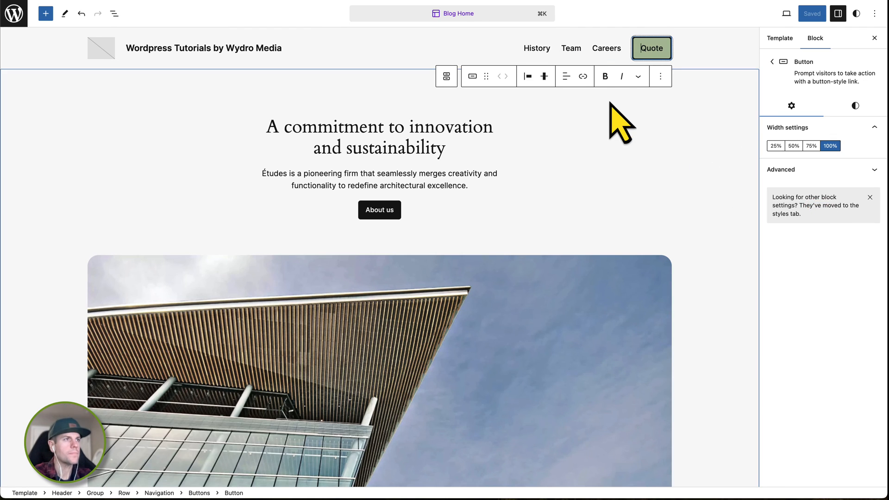
click(582, 76)
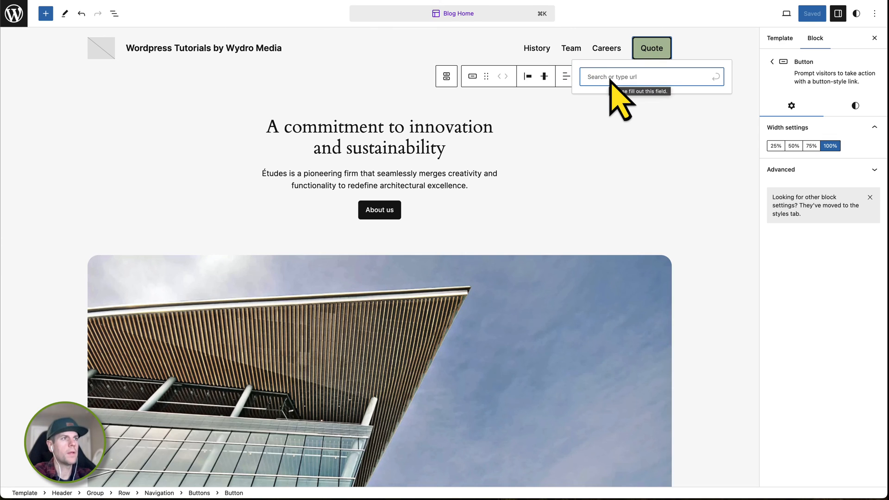
text(con)
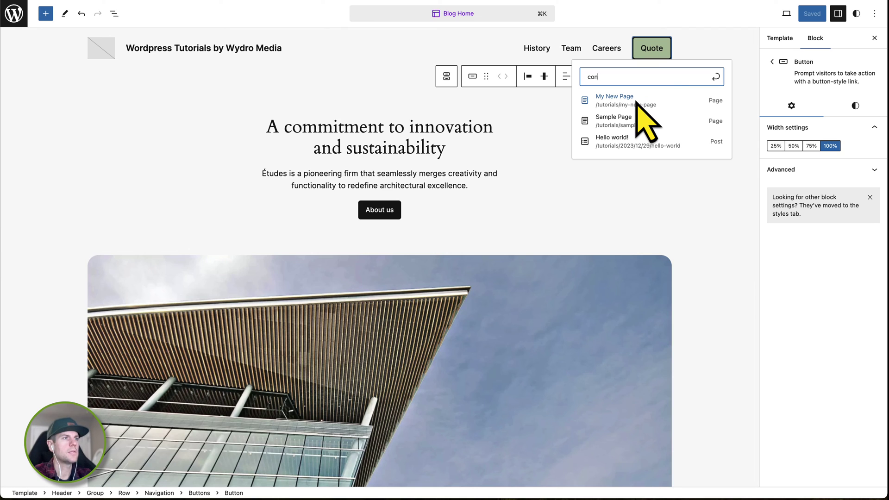
click(614, 100)
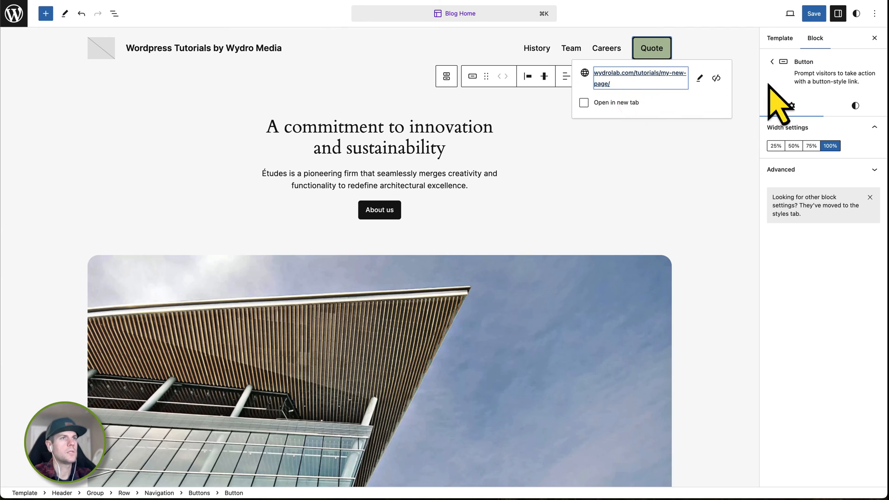
mouse_move(813, 13)
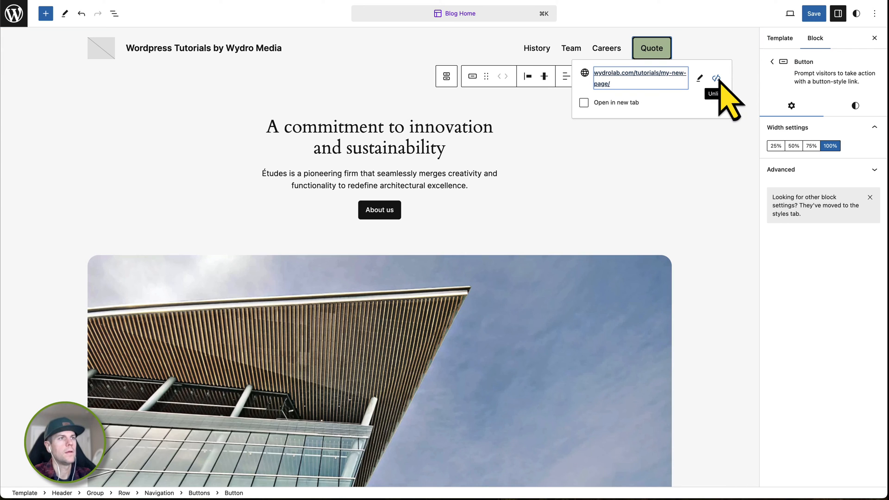
click(813, 13)
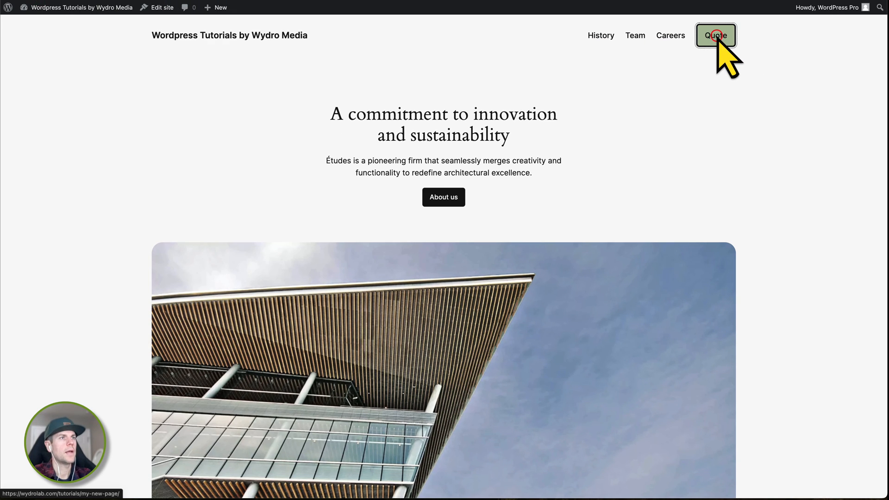
- Follow the Quote button to My New Page and scroll to its footer showing the Quote button
click(715, 35)
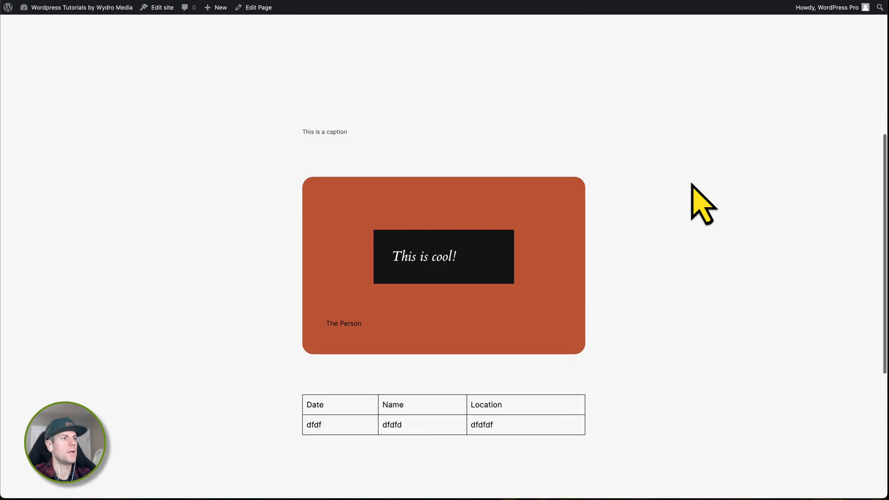
scroll(down, 3)
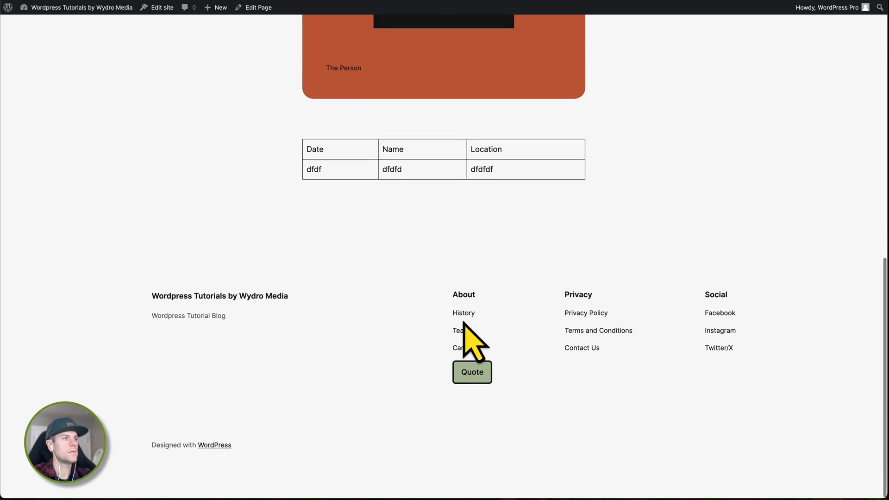
scroll(up, 3)
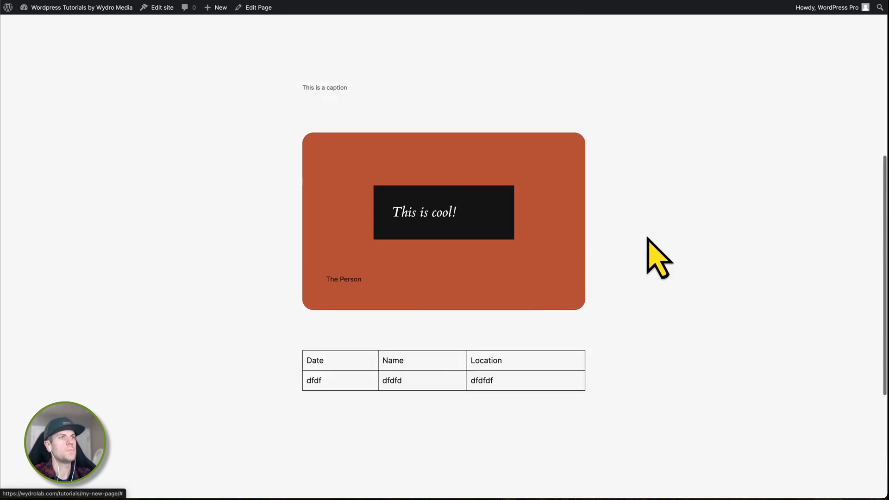
scroll(down, 3)
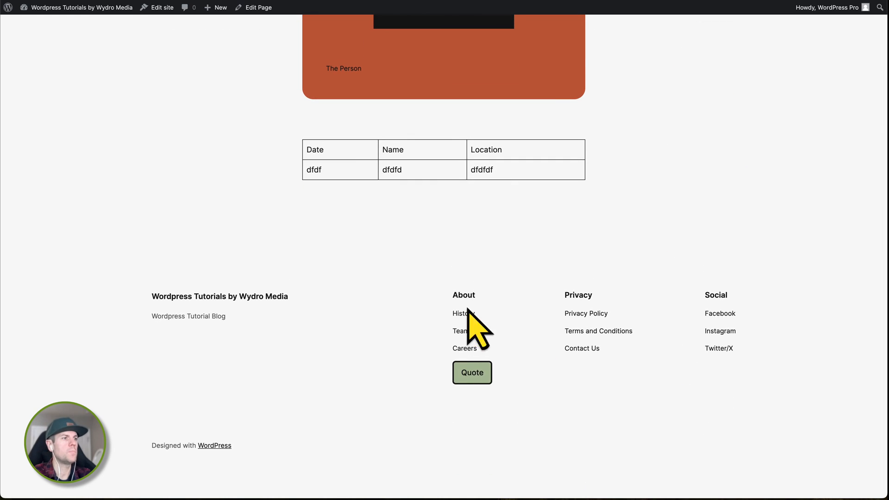
mouse_move(507, 395)
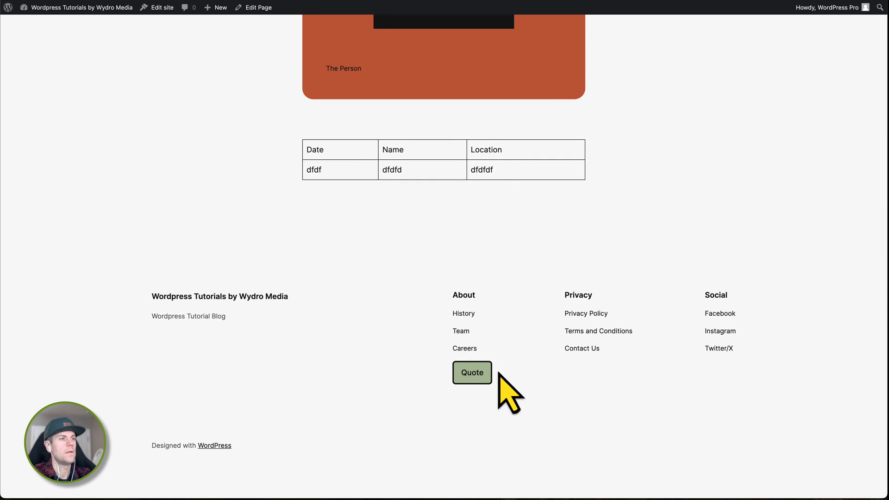
mouse_move(479, 397)
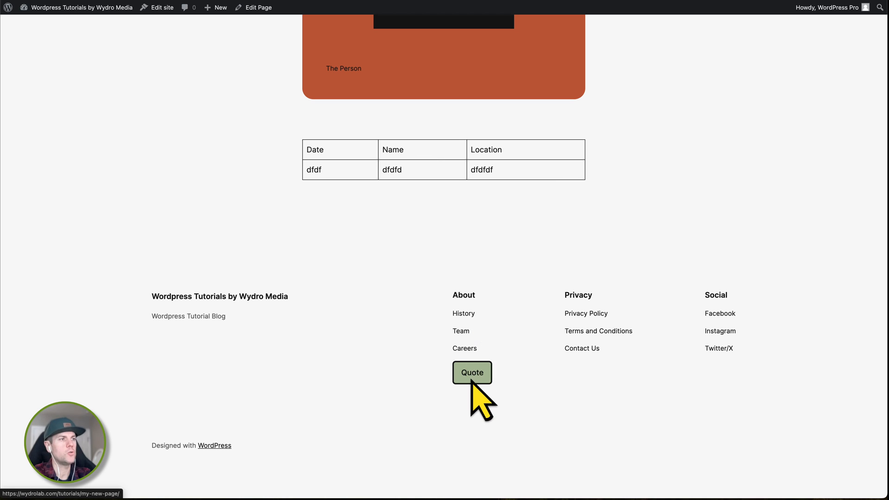
scroll(up, 3)
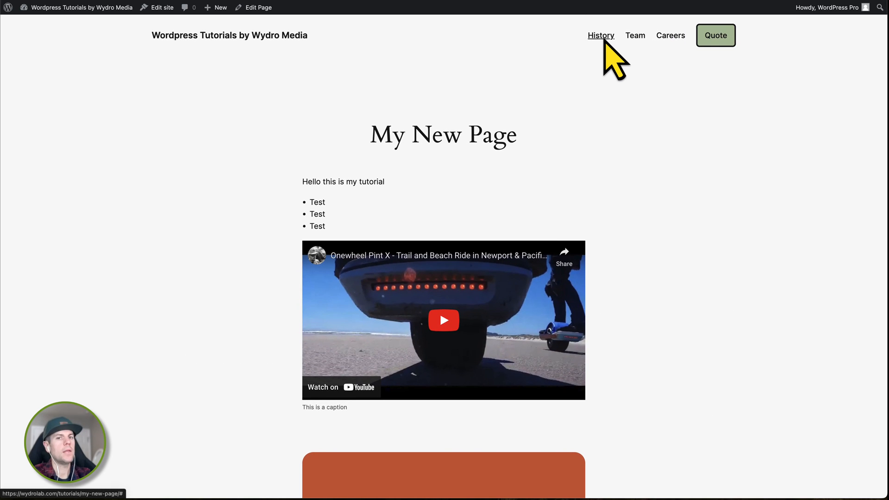
scroll(down, 3)
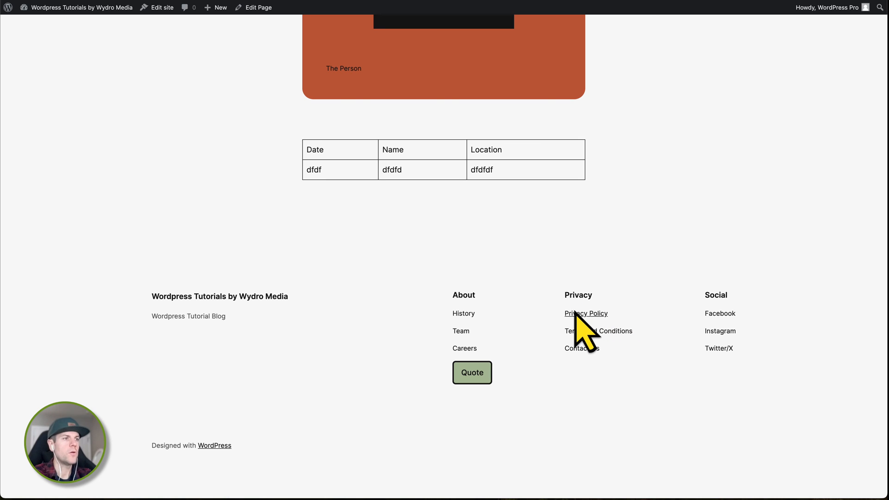
mouse_move(591, 388)
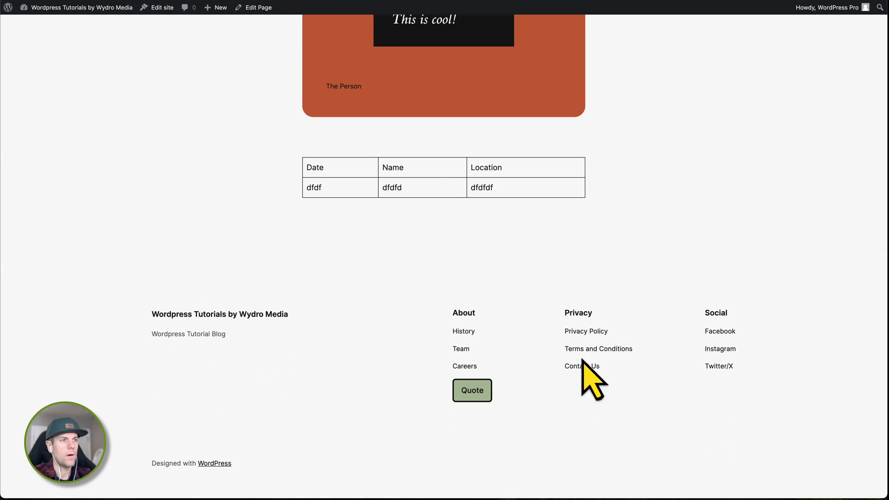
mouse_move(574, 410)
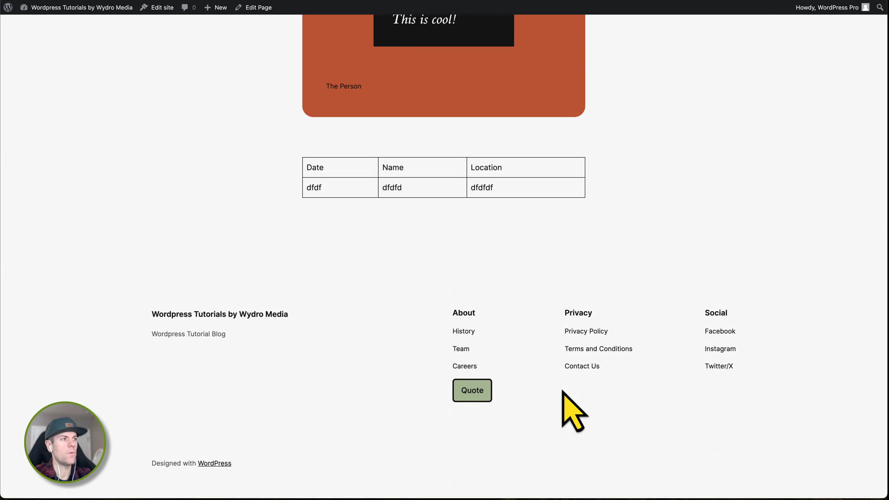
- Return to the home page via the site title and reopen it in the Site Editor
scroll(up, 3)
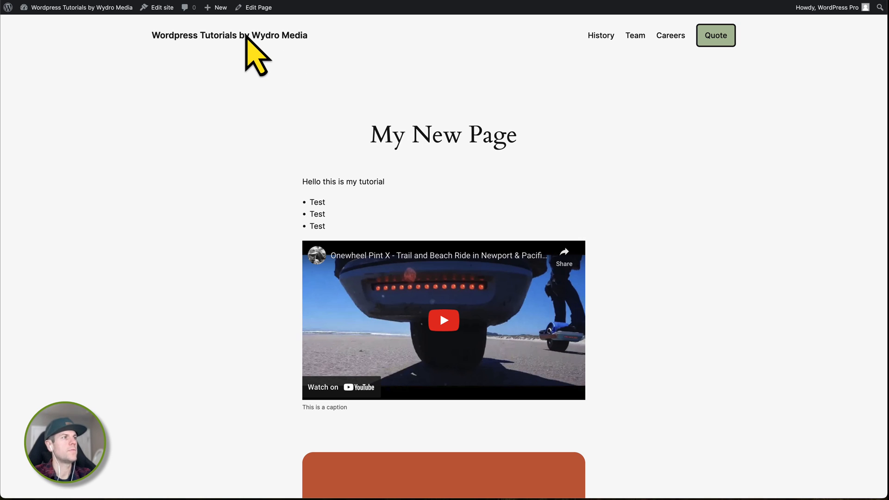
click(228, 35)
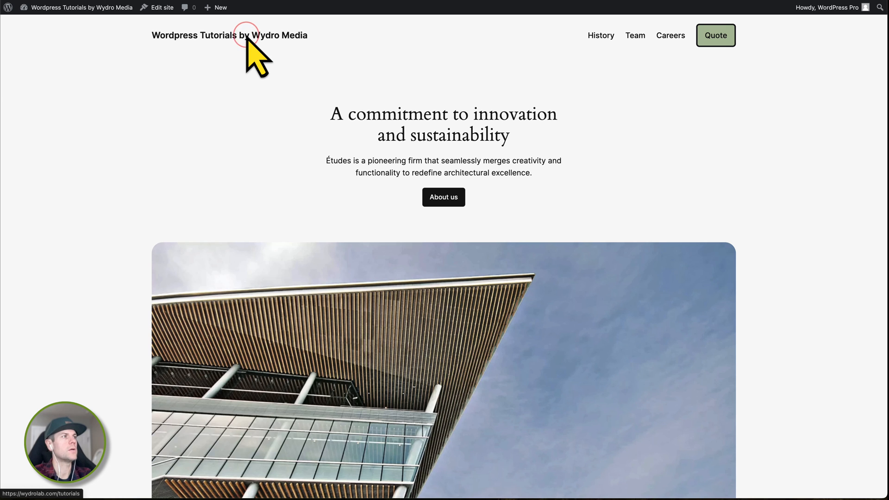
mouse_move(862, 193)
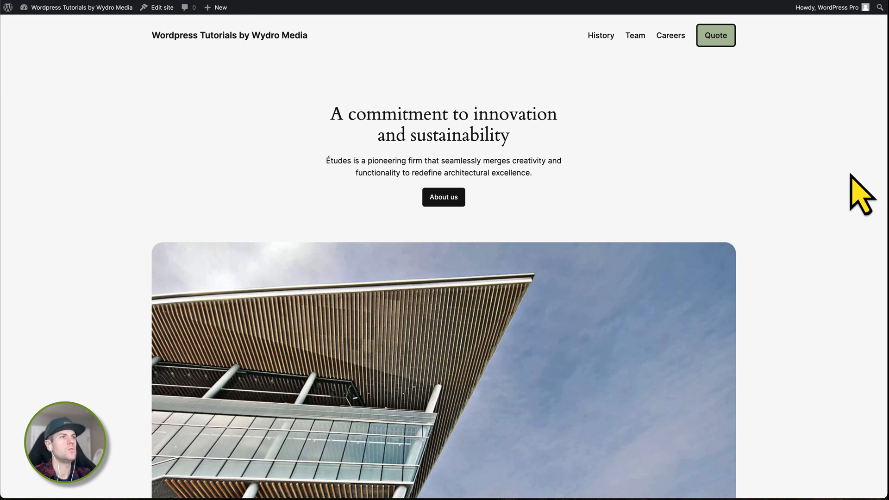
mouse_move(315, 3)
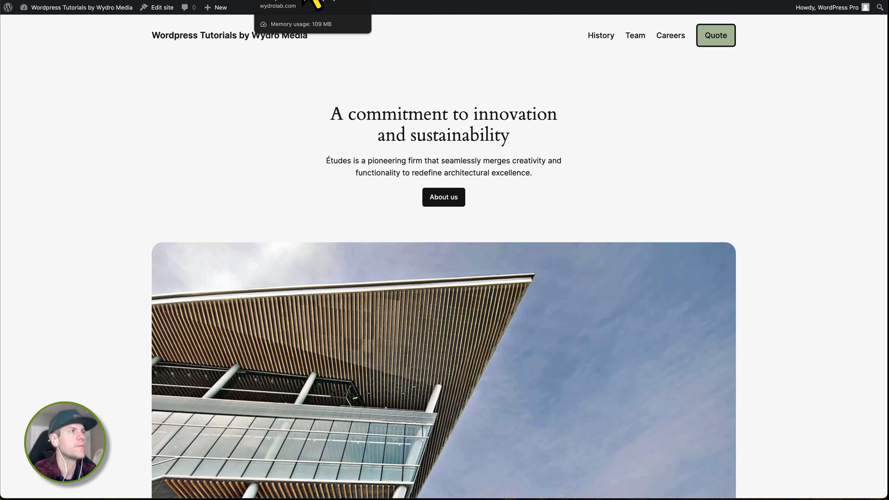
mouse_move(561, 96)
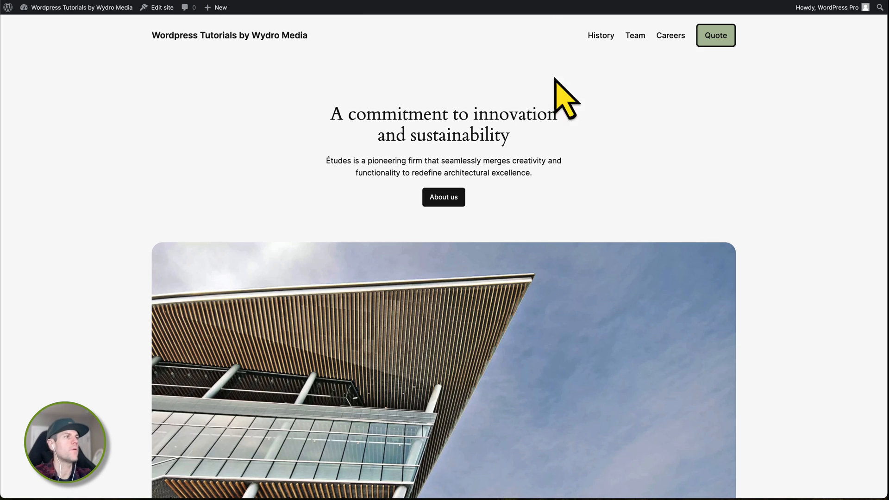
mouse_move(324, 12)
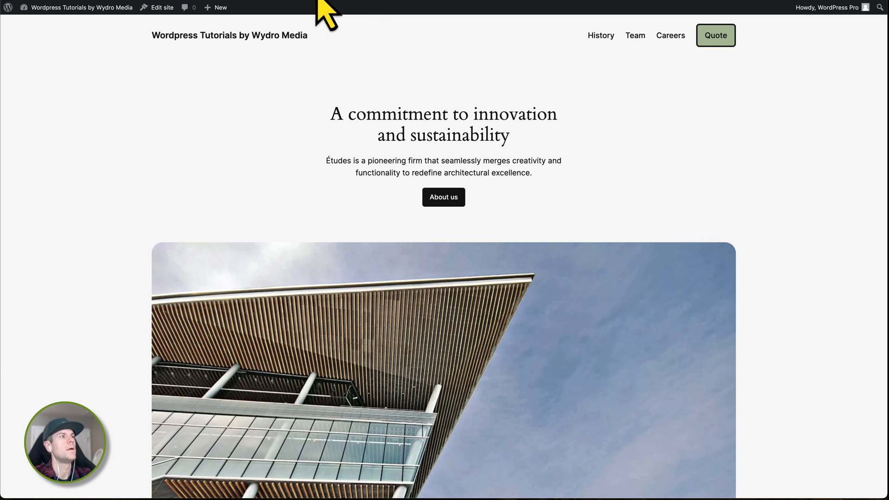
mouse_move(340, 26)
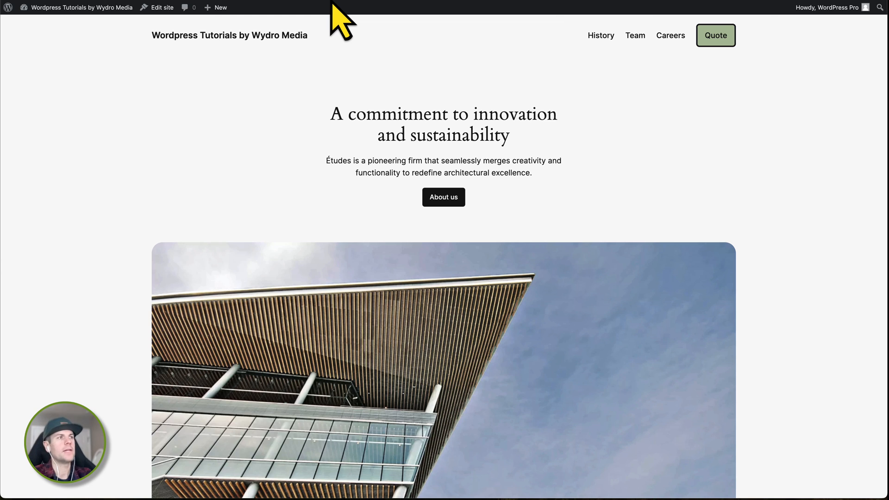
click(162, 7)
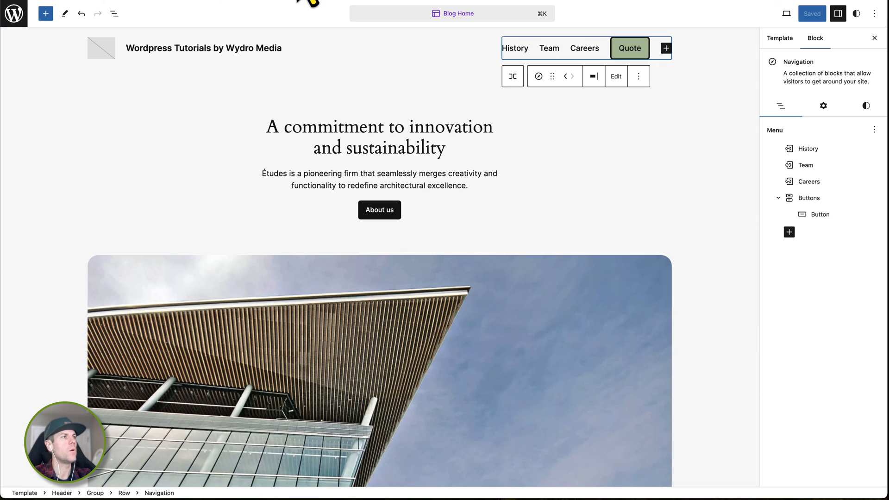